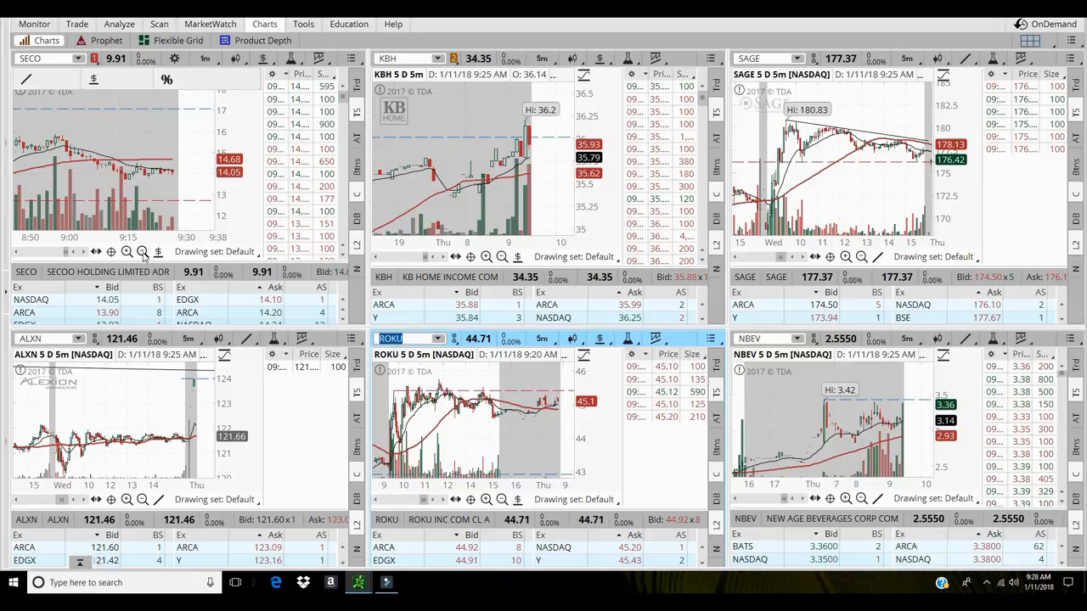
- Load AAPL into the lower-left chart, try 3Y:W, then set KBH to 5D:1m
left_click(203, 59)
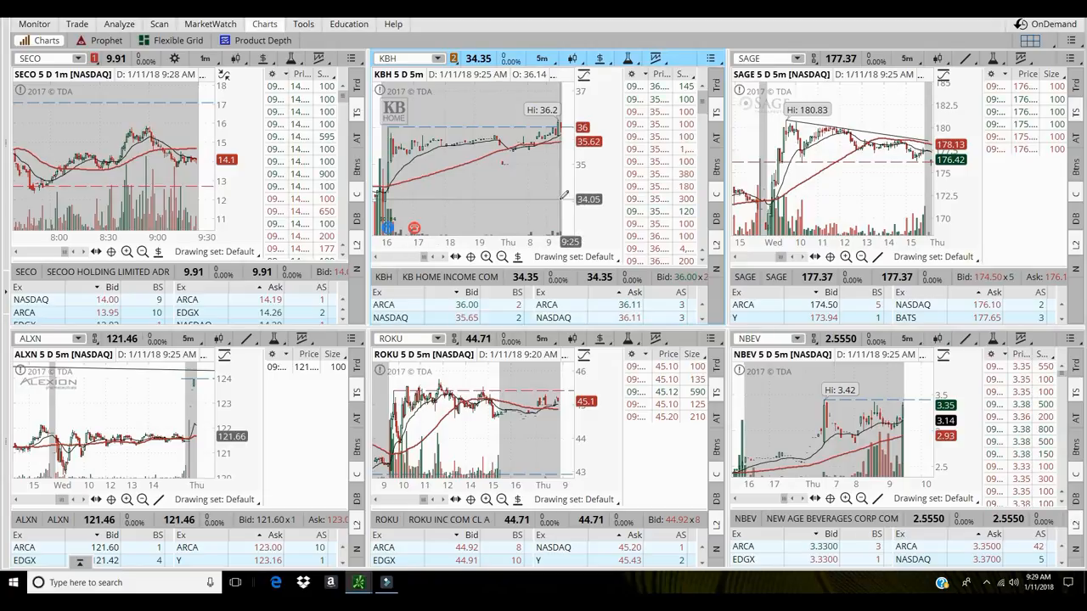
mouse_move(560, 134)
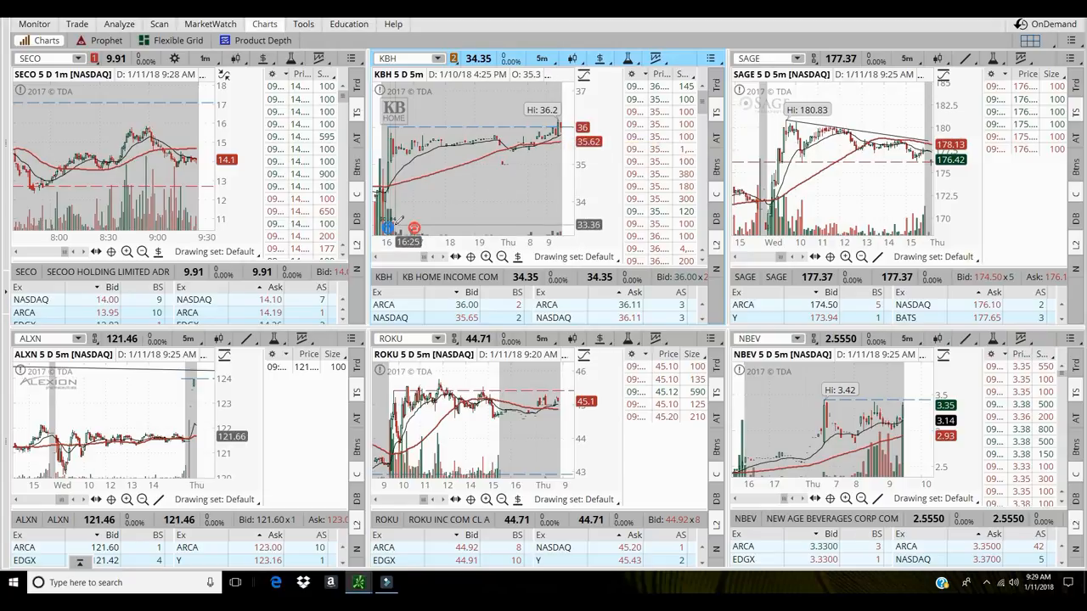
mouse_move(504, 186)
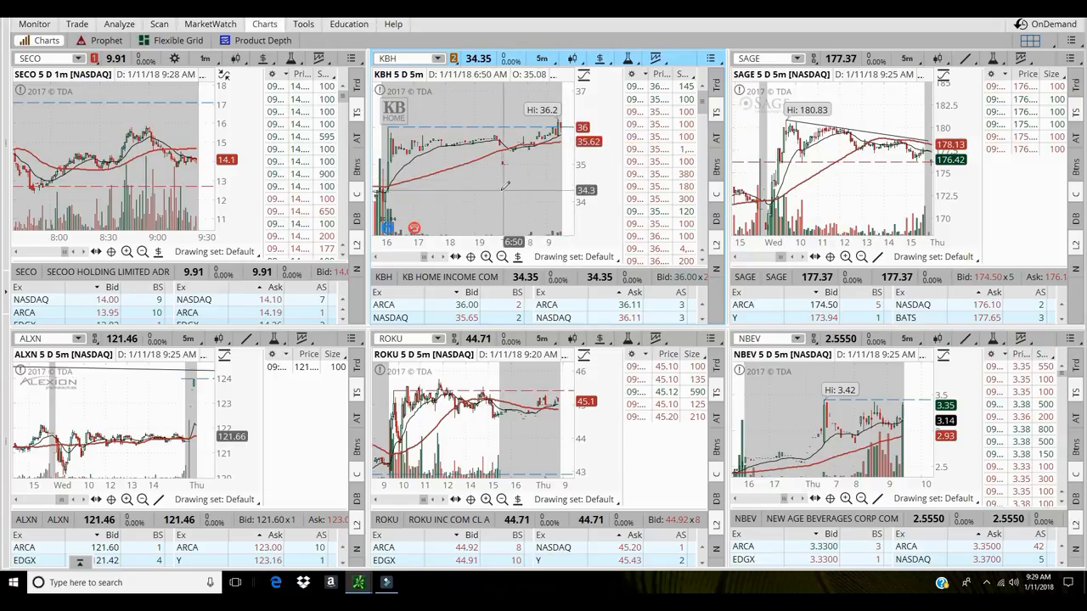
mouse_move(561, 177)
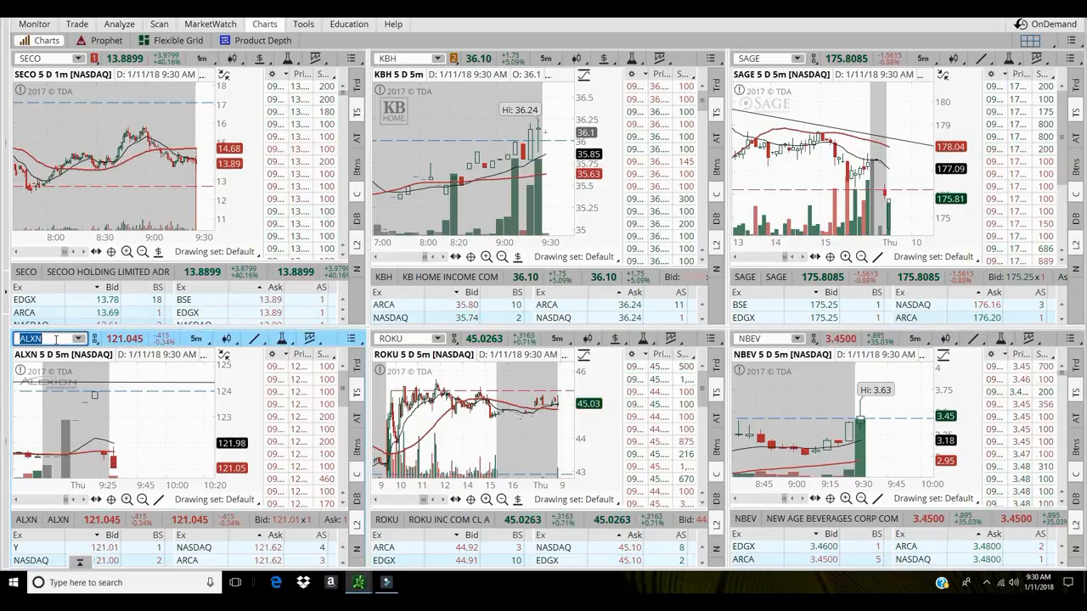
type("AAPL")
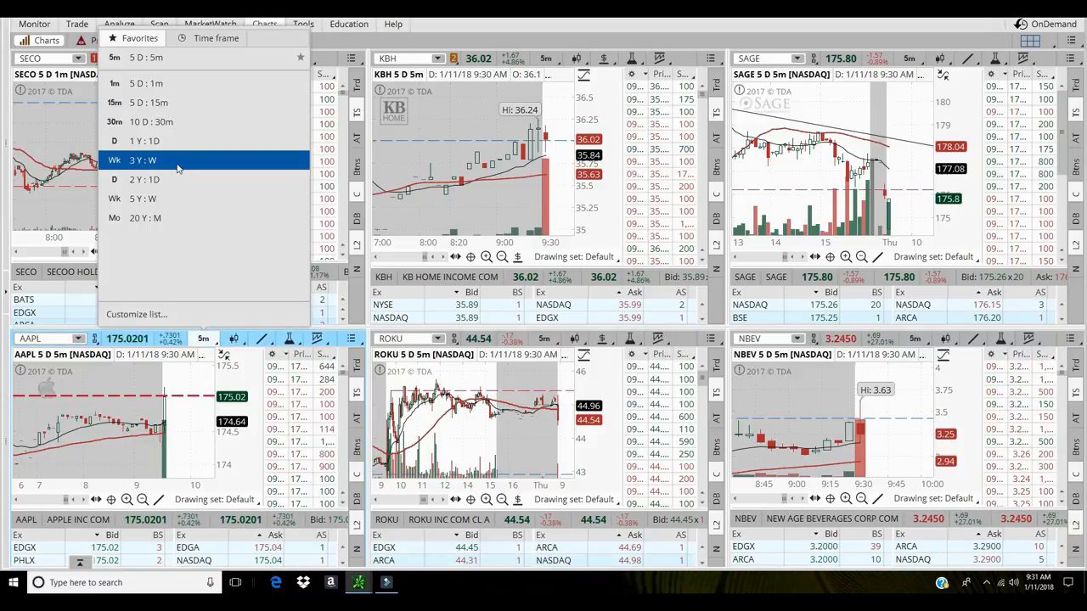
left_click(141, 161)
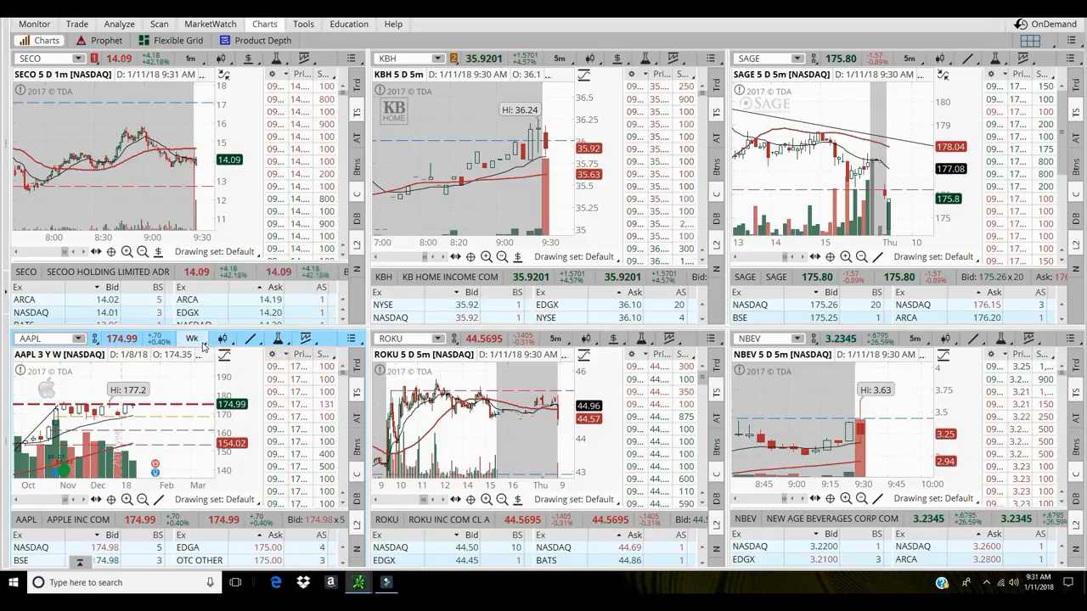
left_click(191, 338)
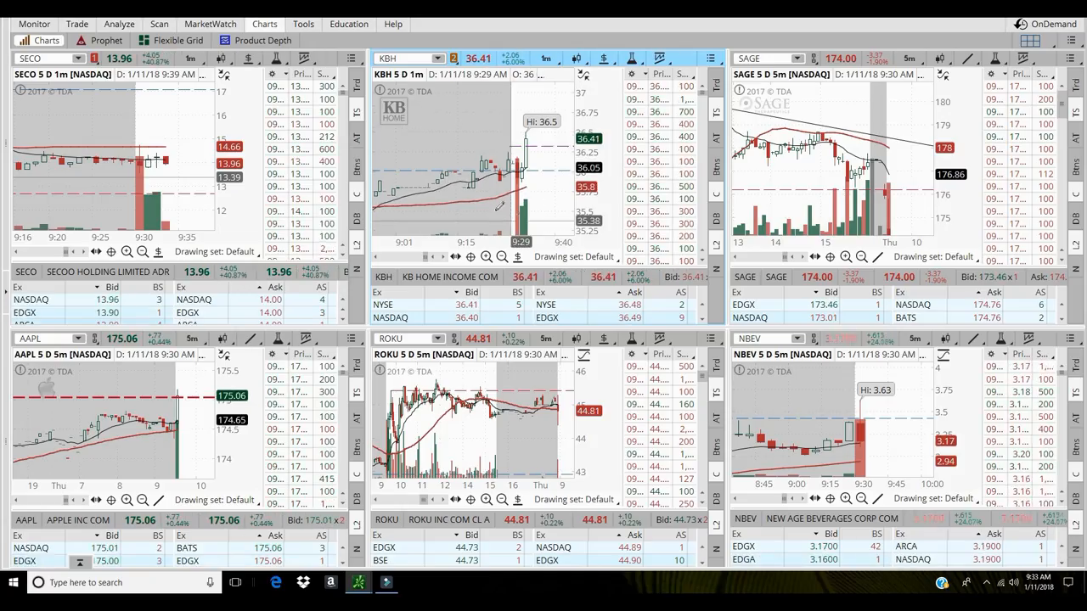
- Set AAPL's chart to 5D:1m bars and reach KBH's price-level editing options
left_click(585, 75)
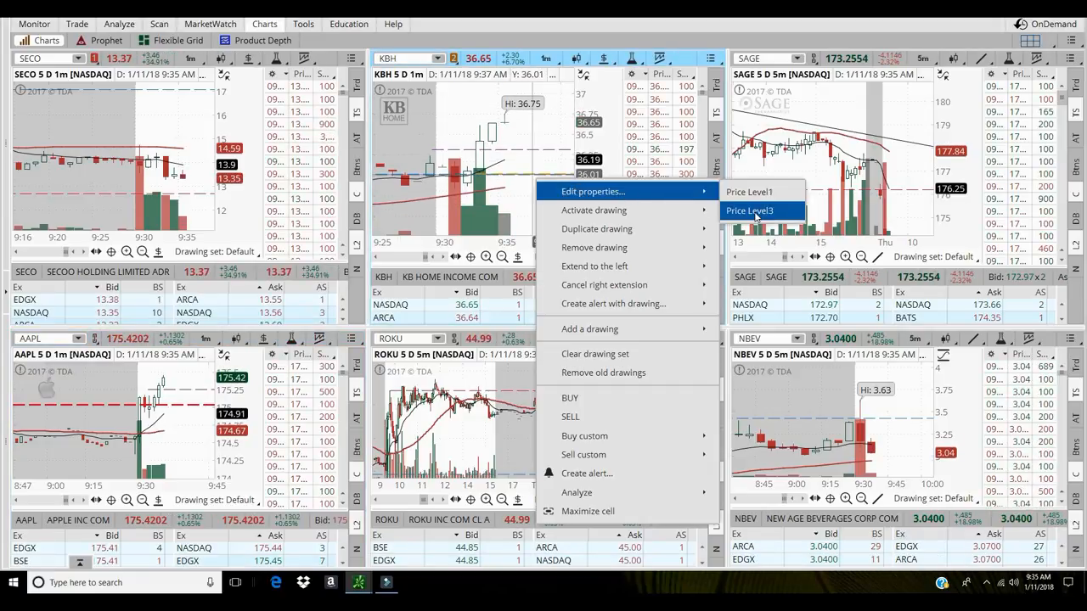
- Set KBH's Price Level3 stop value to 36.32
left_click(749, 210)
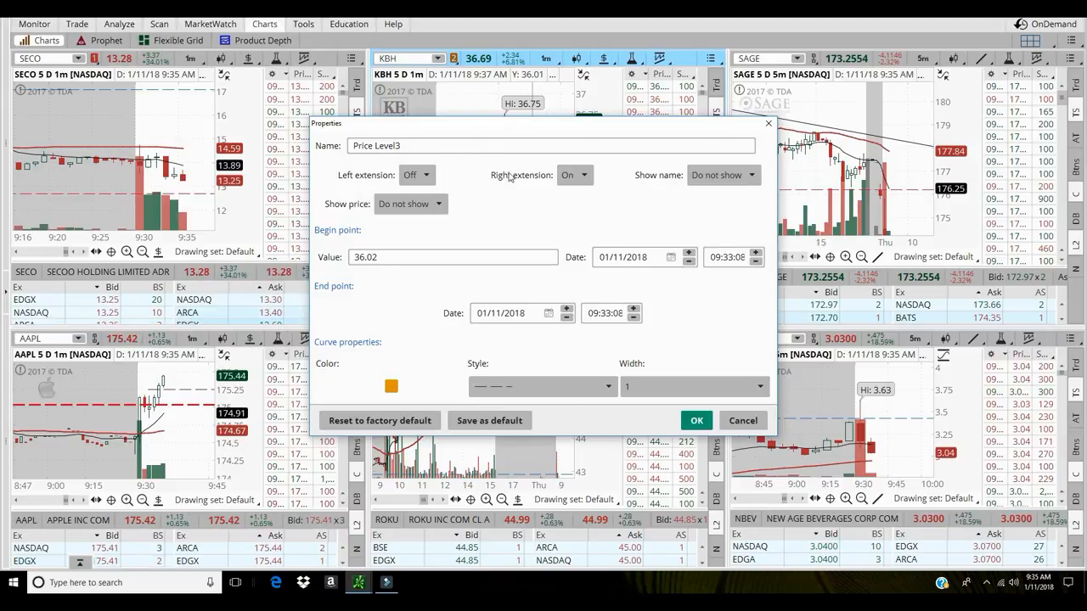
left_click(416, 257)
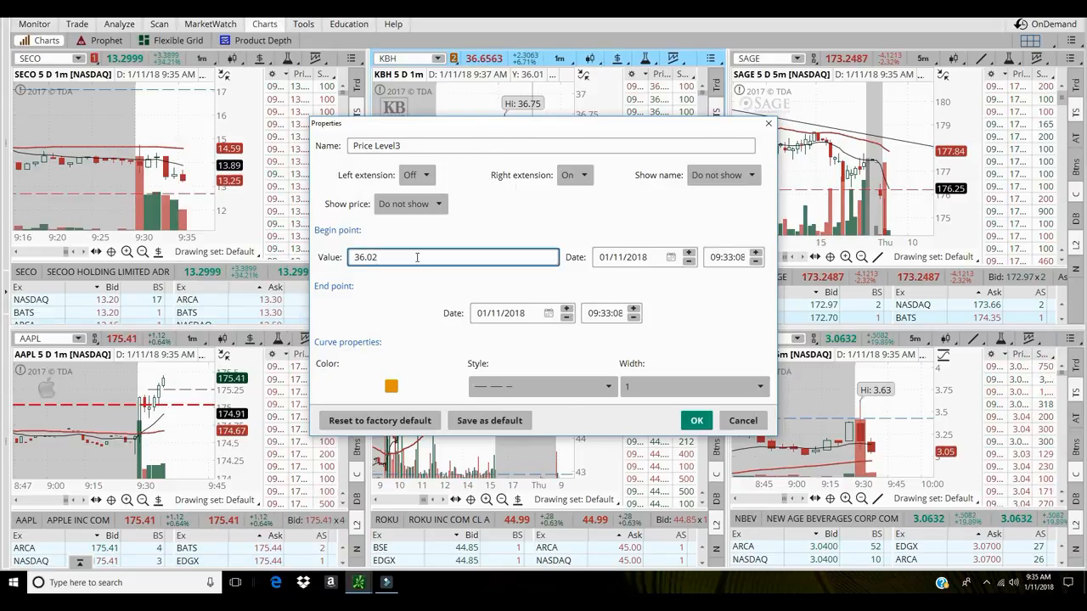
type("36.32")
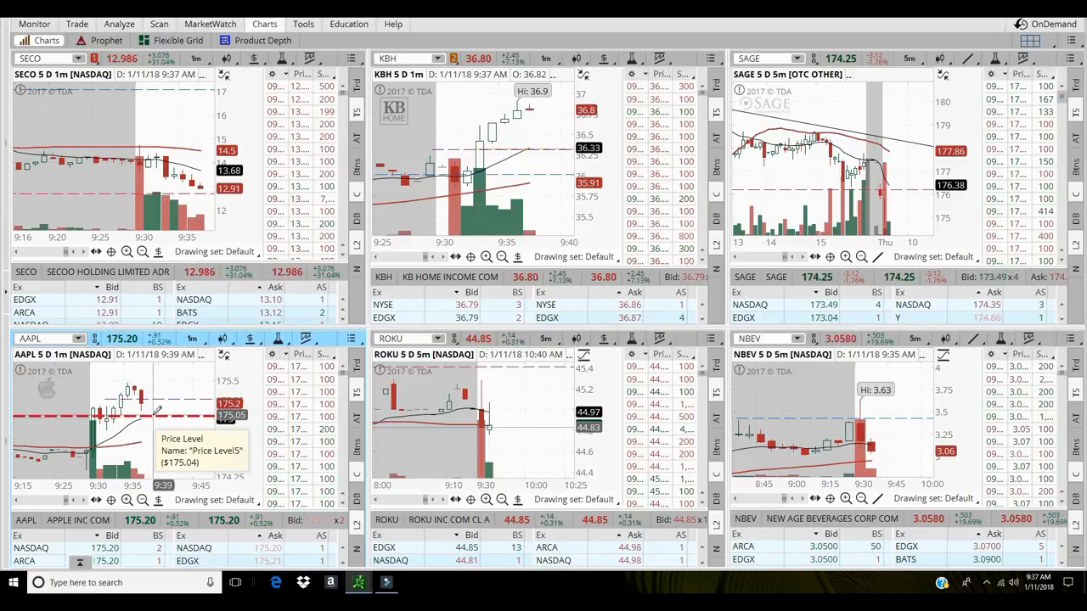
- Recolor AAPL's red Price Level5 line orange through Edit properties
right_click(135, 412)
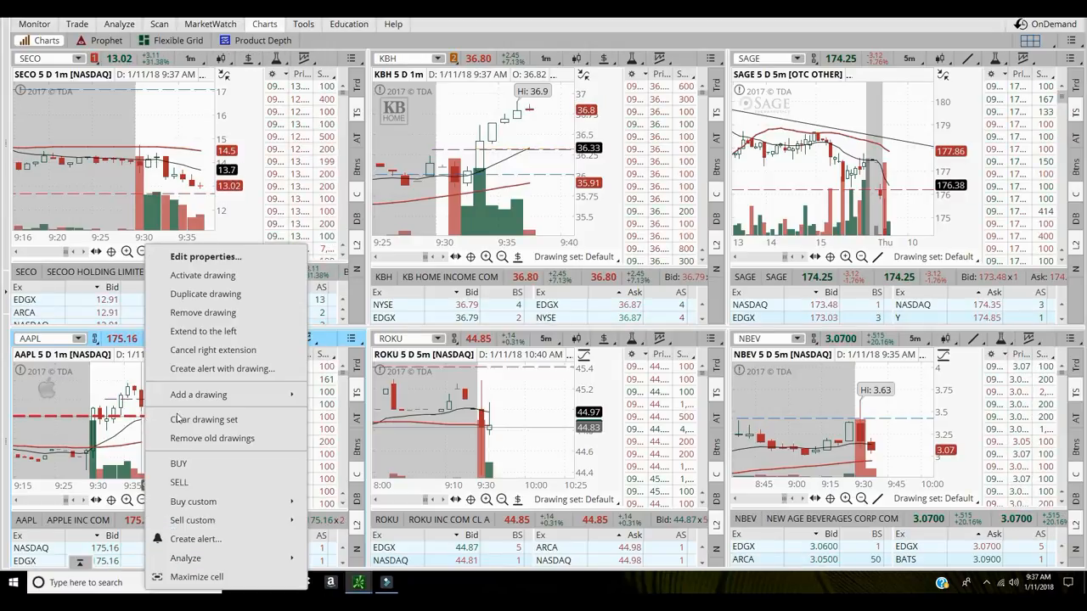
left_click(206, 257)
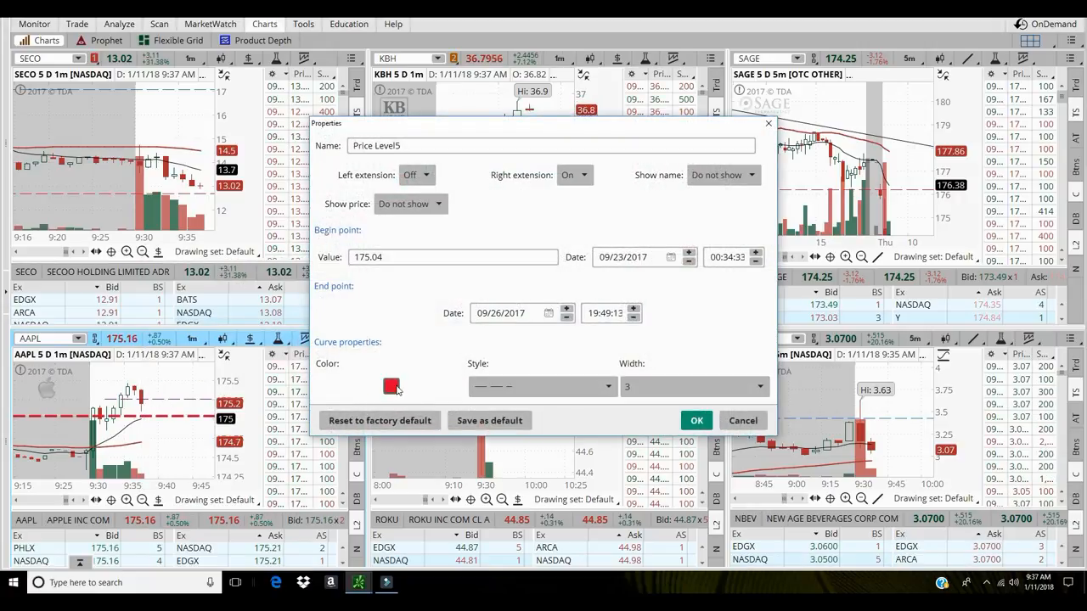
left_click(391, 386)
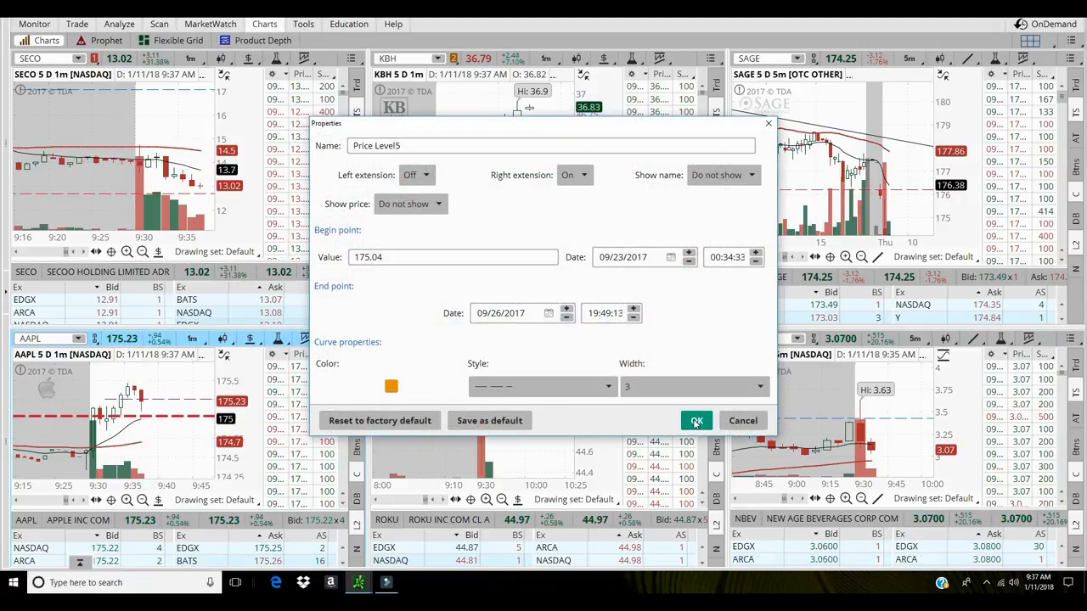
left_click(695, 420)
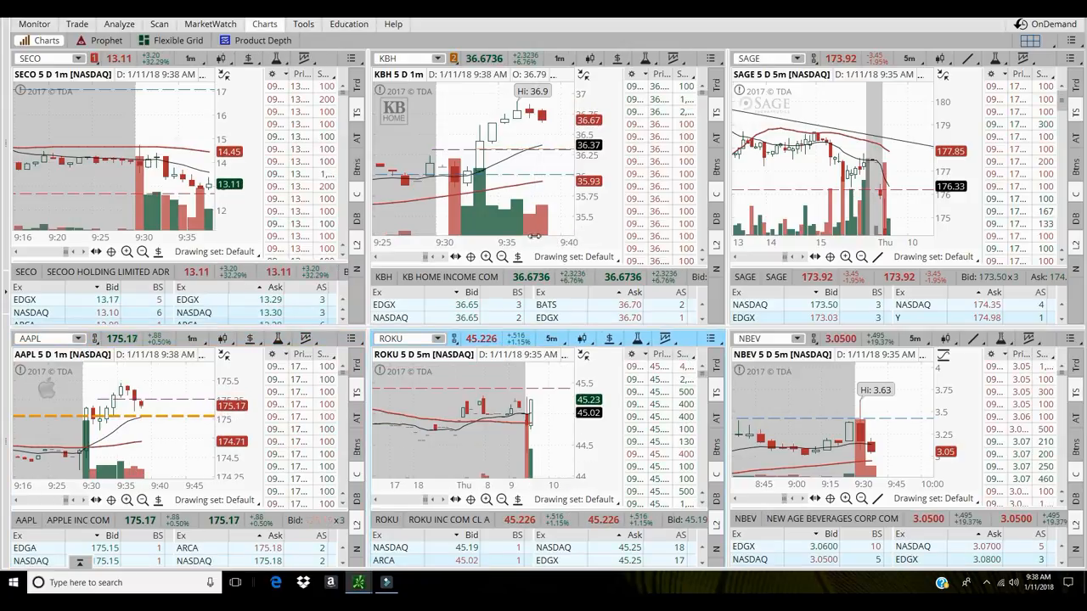
- Enter TEVA in the upper-left chart's symbol box in place of SECO
left_click(527, 29)
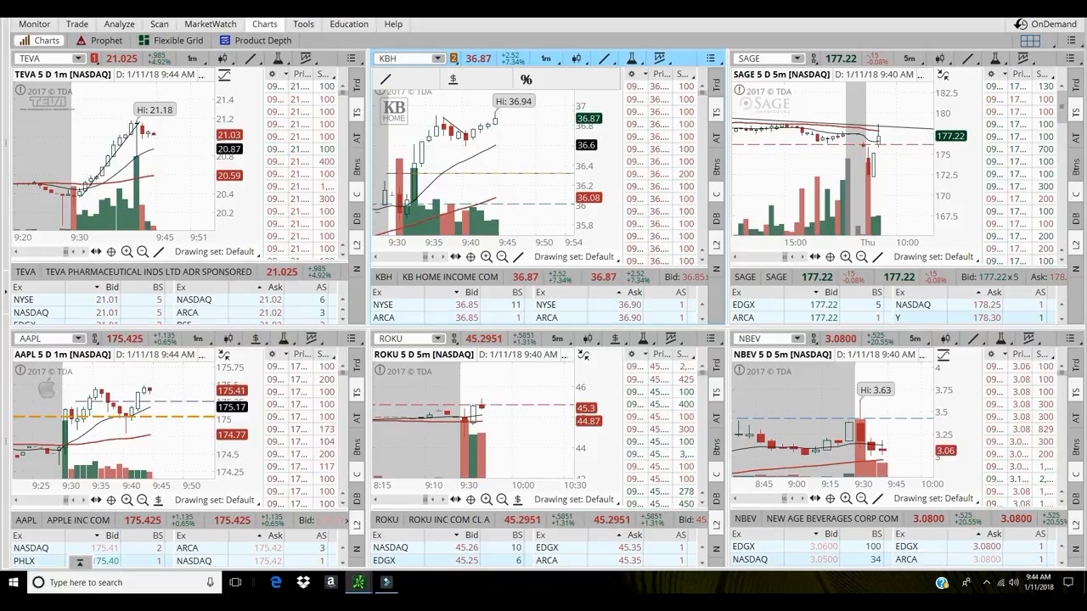
- Change KBH's Price Level3 value from 36.32 to 36.72 and confirm
right_click(476, 178)
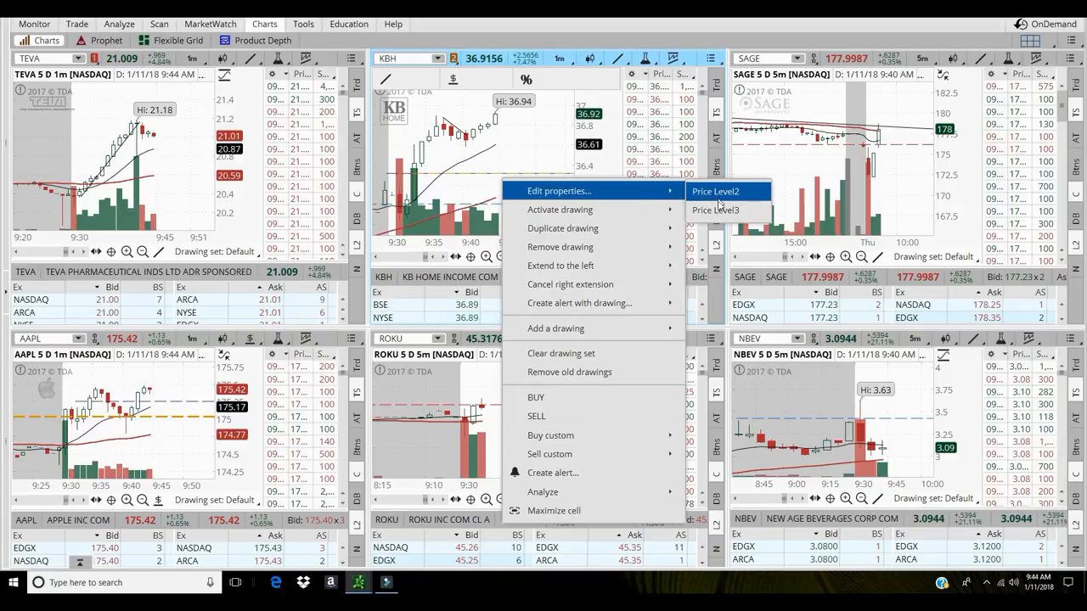
left_click(715, 209)
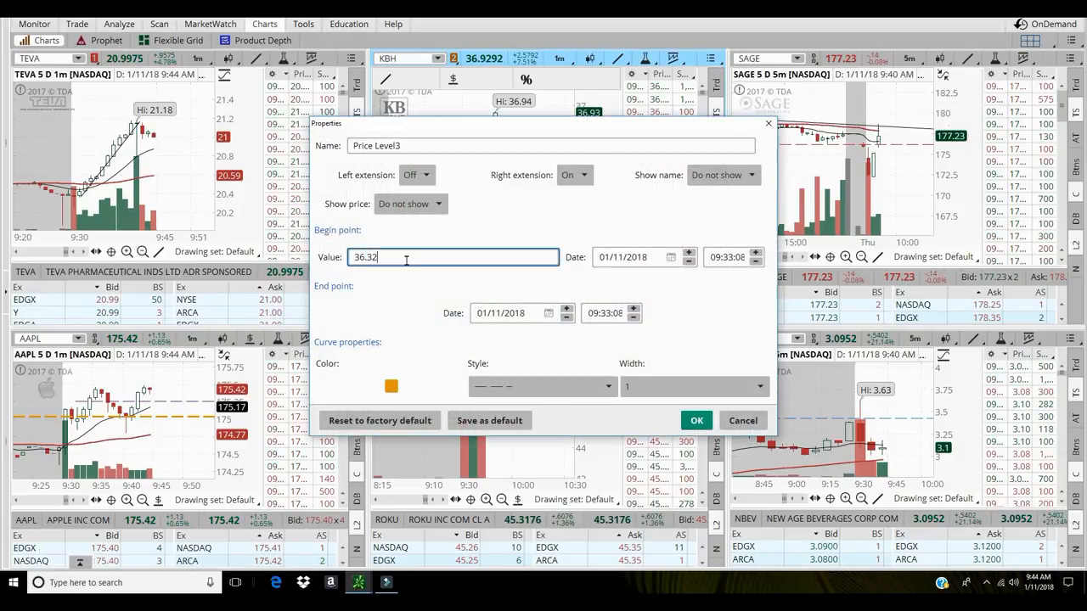
key("BackSpace")
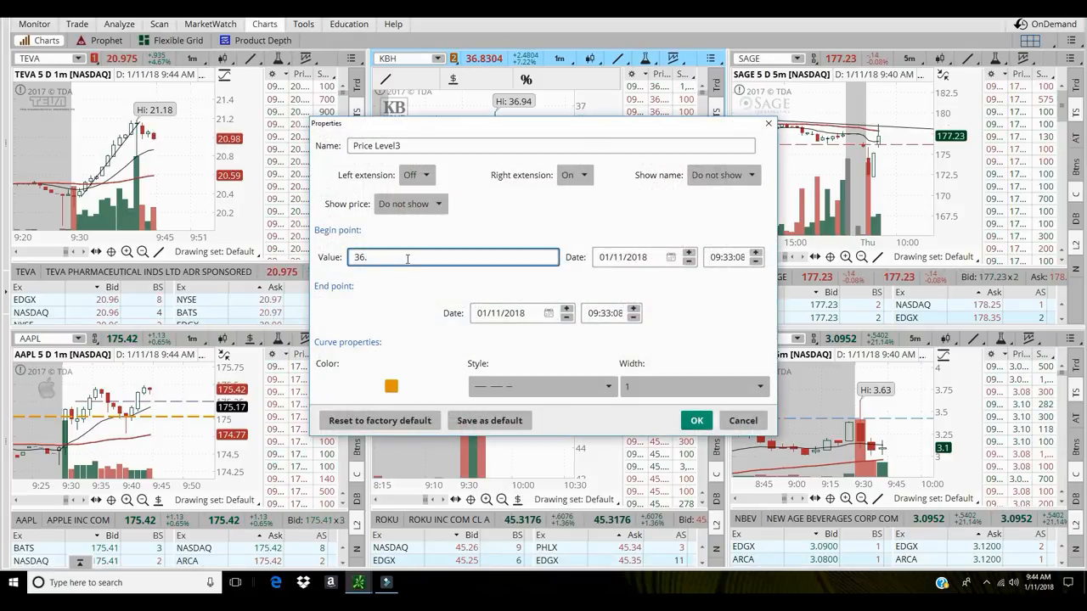
type("72")
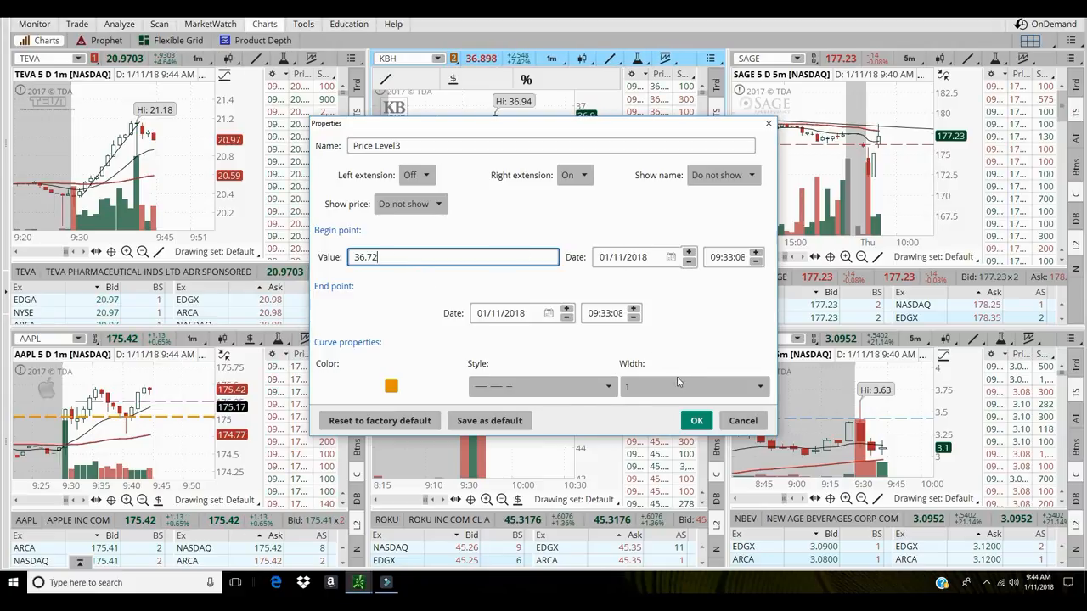
left_click(696, 420)
type("EVHC")
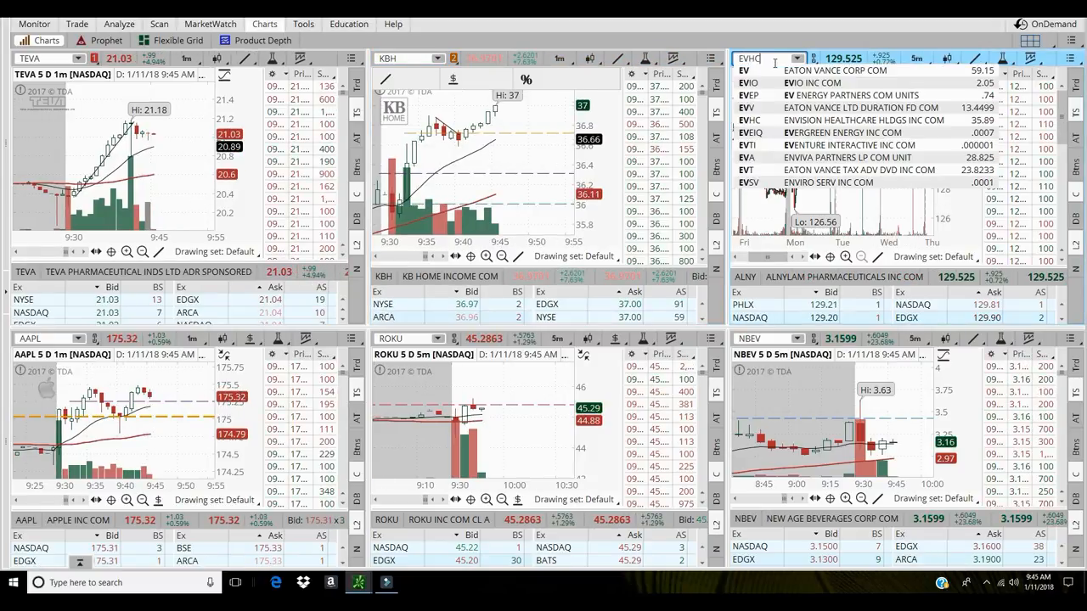
- Pick EVHC from the upper-right chart's symbol suggestions, replacing ALNY
left_click(850, 119)
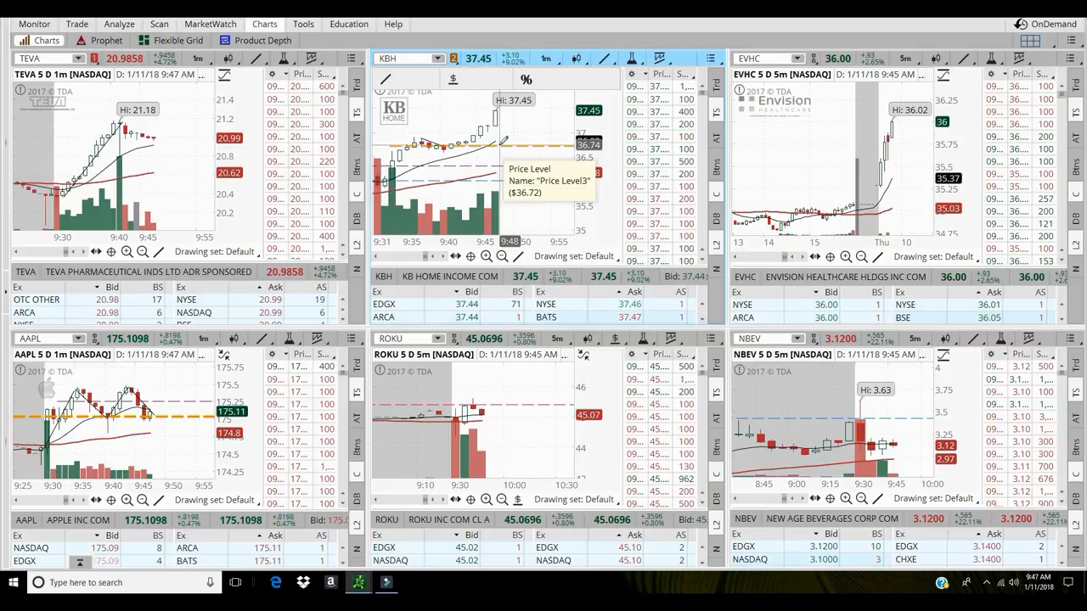
- Enter 36.93 as KBH's Price Level3 begin-point value
right_click(501, 143)
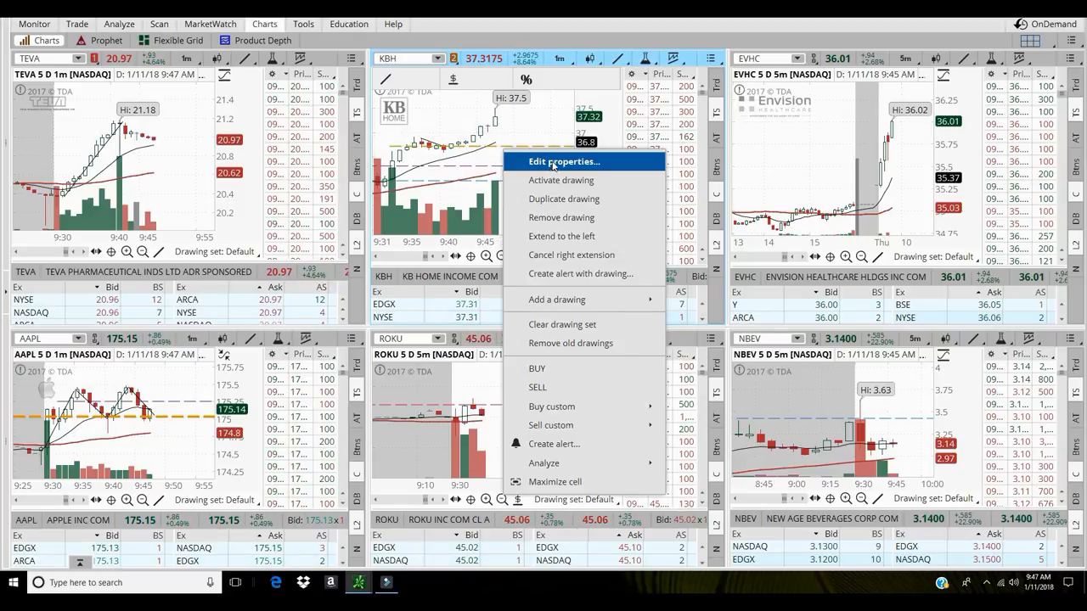
left_click(563, 161)
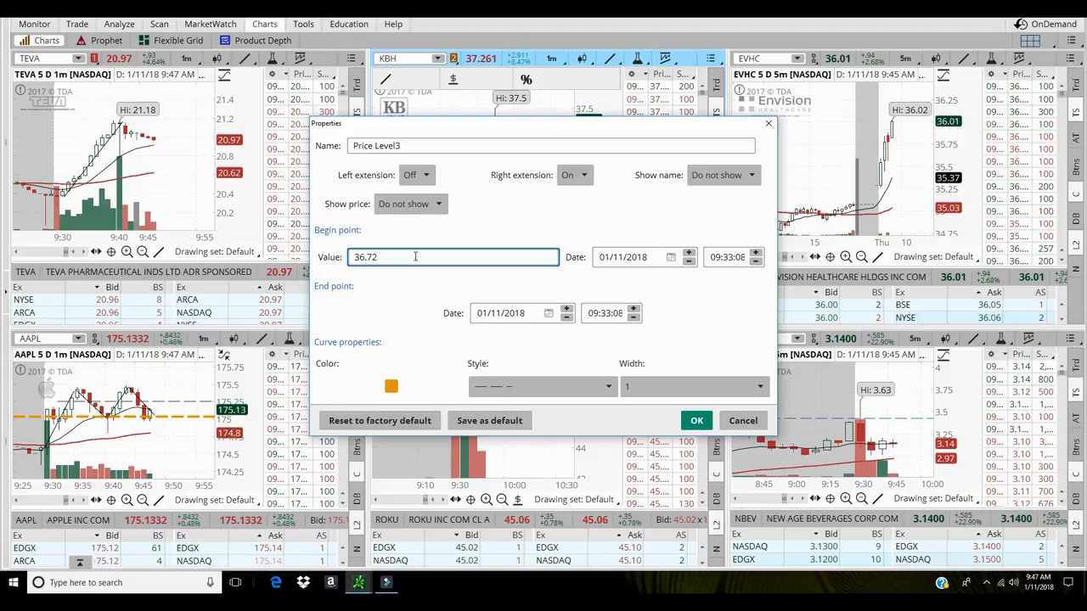
type("36.93")
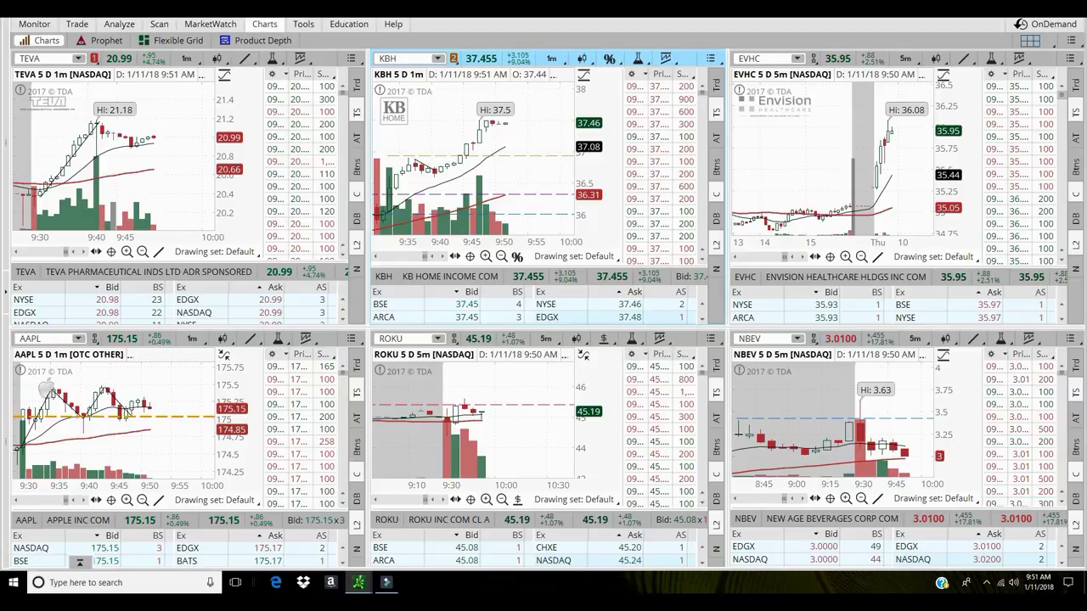
- Change the TEVA chart's timeframe from 5 D : 1m to 5 D : 5m
left_click(186, 58)
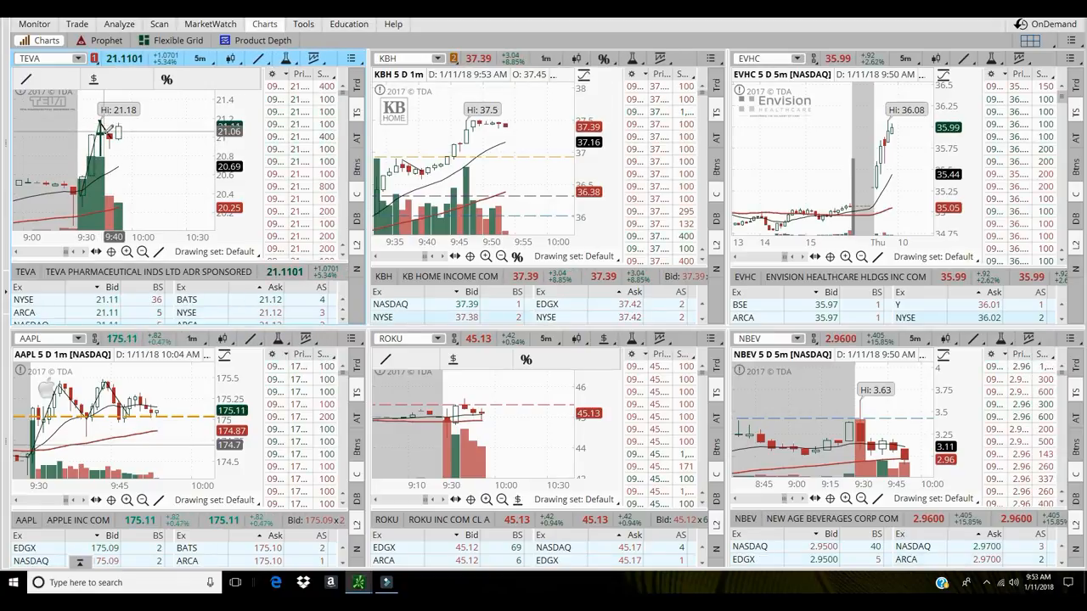
- Load HTZ into the chart at the 5 D : 5m timeframe
left_click(185, 58)
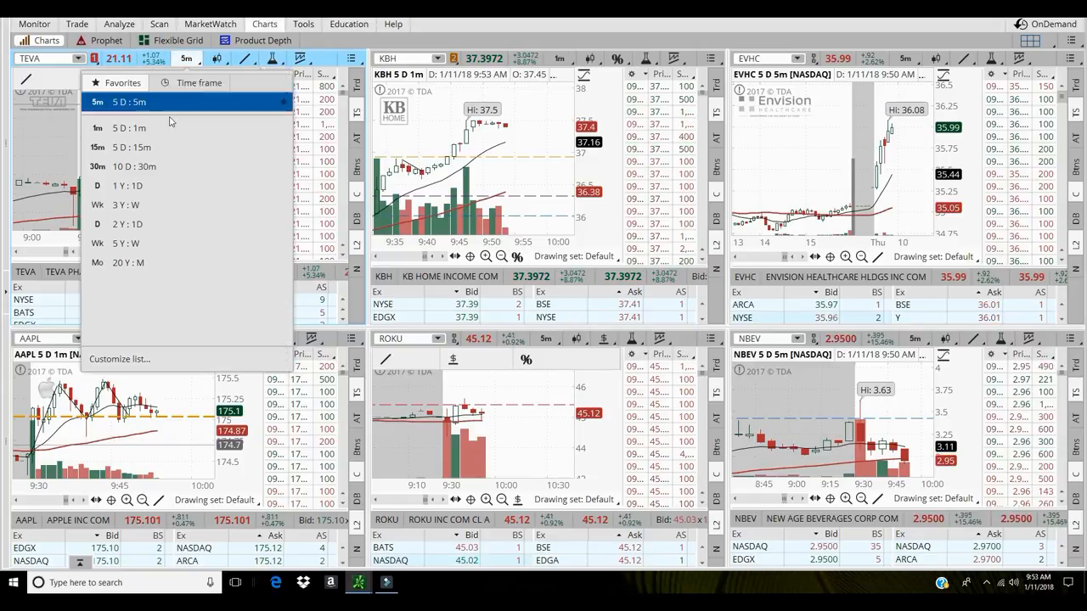
left_click(97, 128)
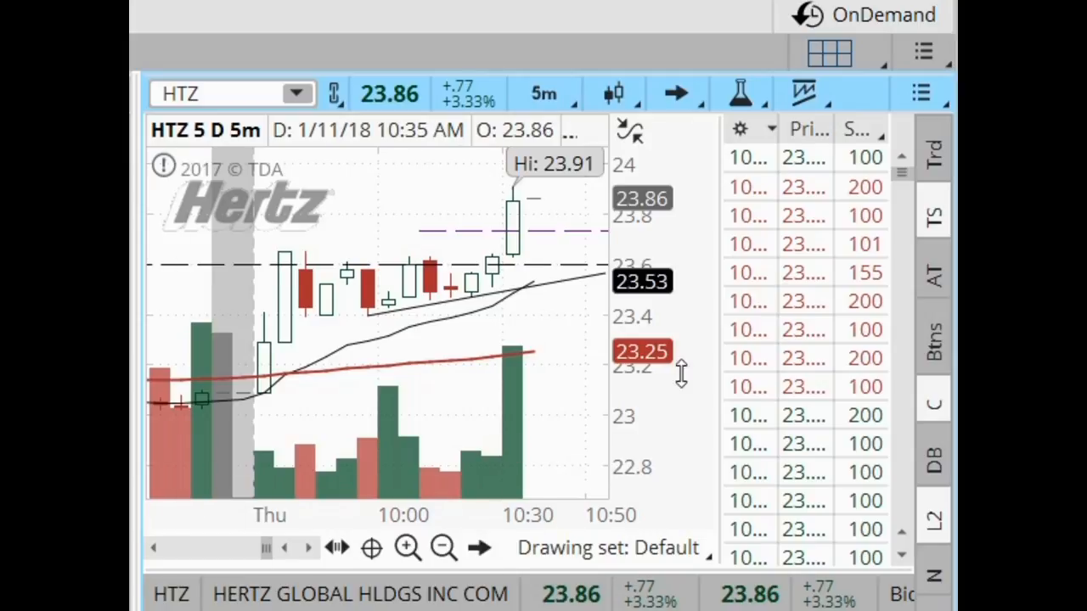
mouse_move(530, 382)
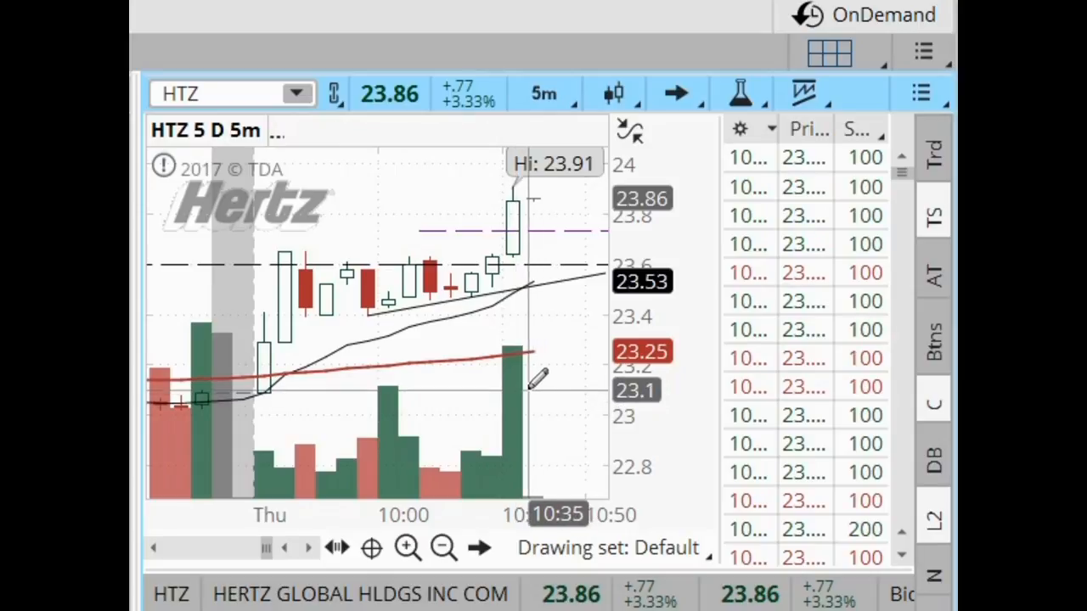
- Place blue arrow markers on the HTZ chart, setting the first to point downward
right_click(518, 383)
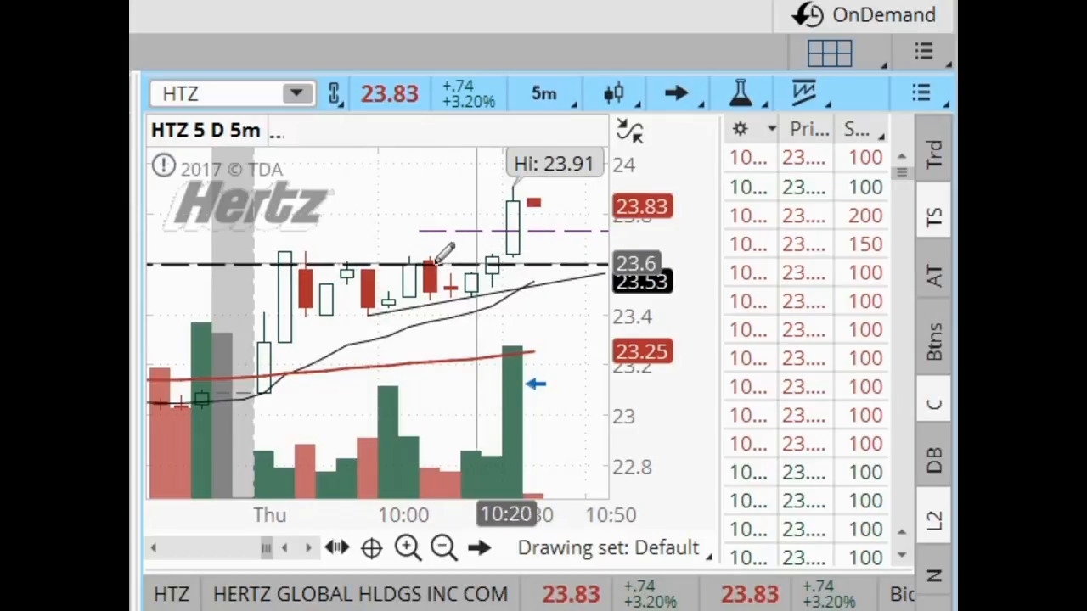
mouse_move(467, 255)
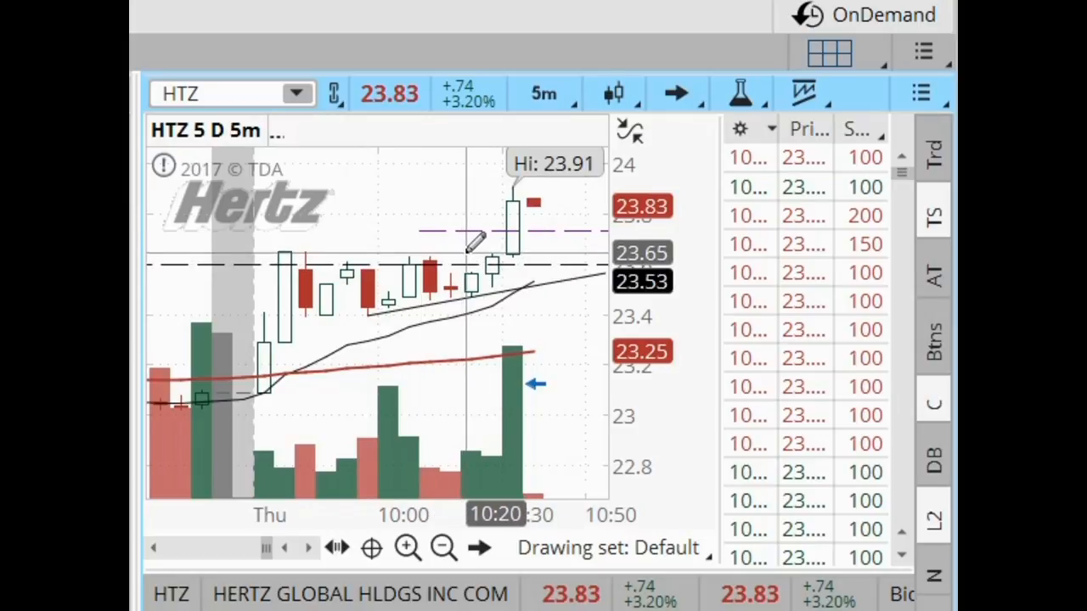
right_click(463, 254)
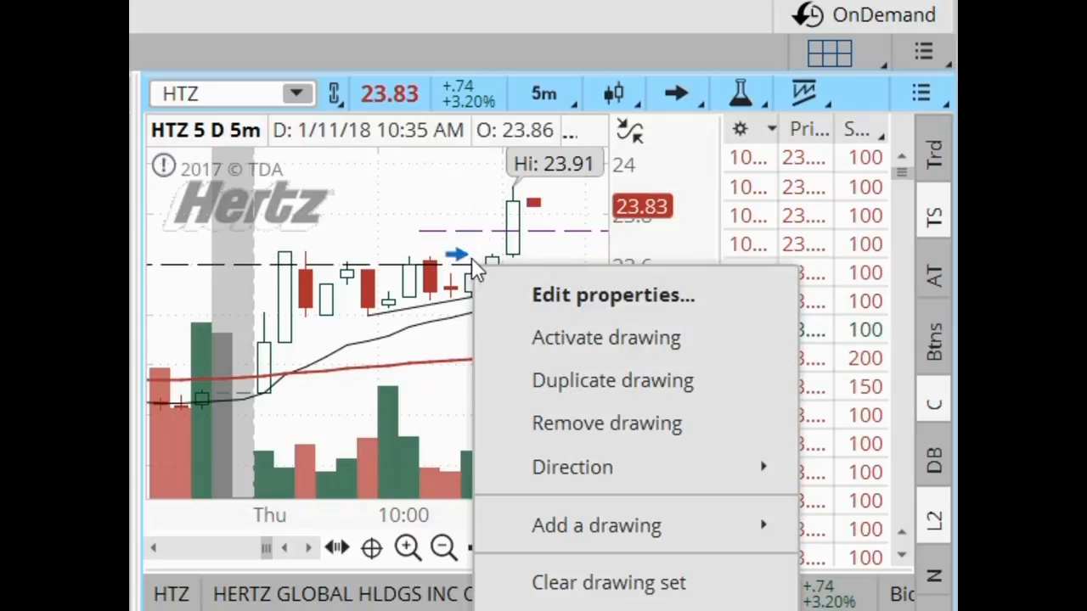
left_click(613, 295)
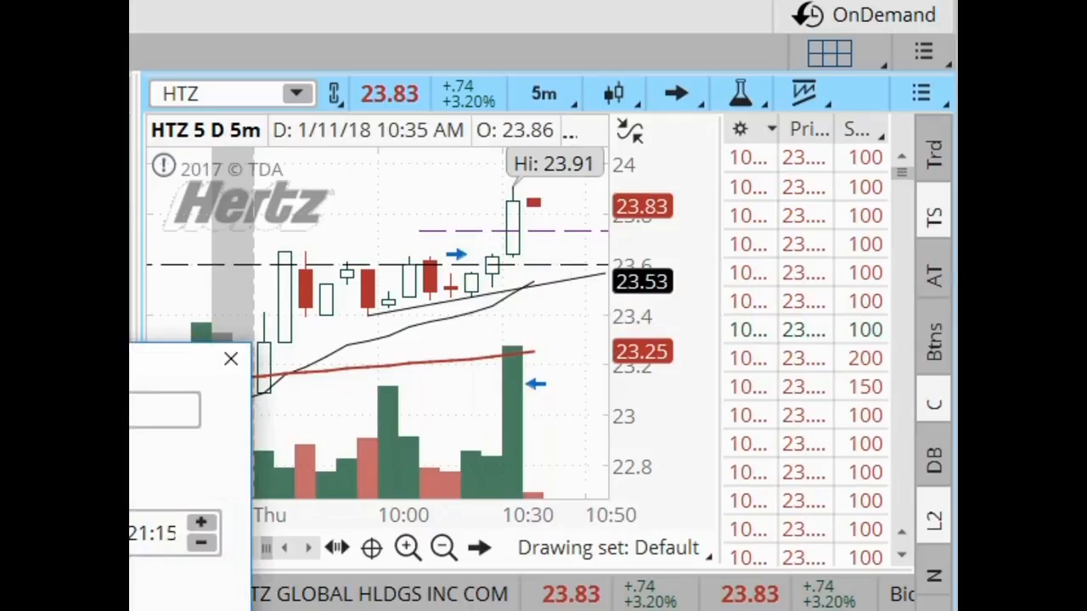
left_click(230, 358)
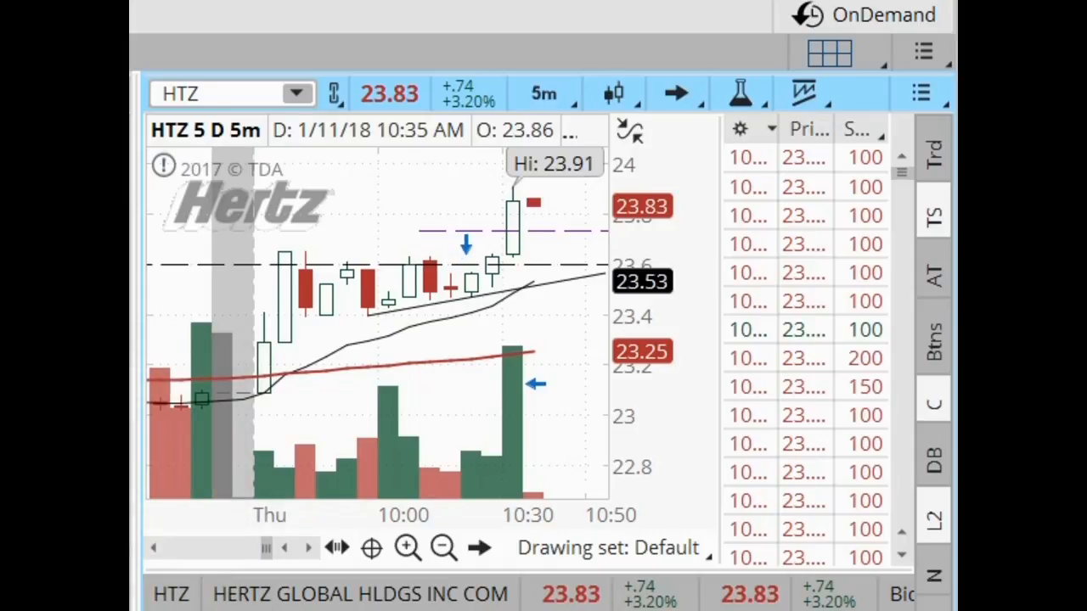
mouse_move(530, 238)
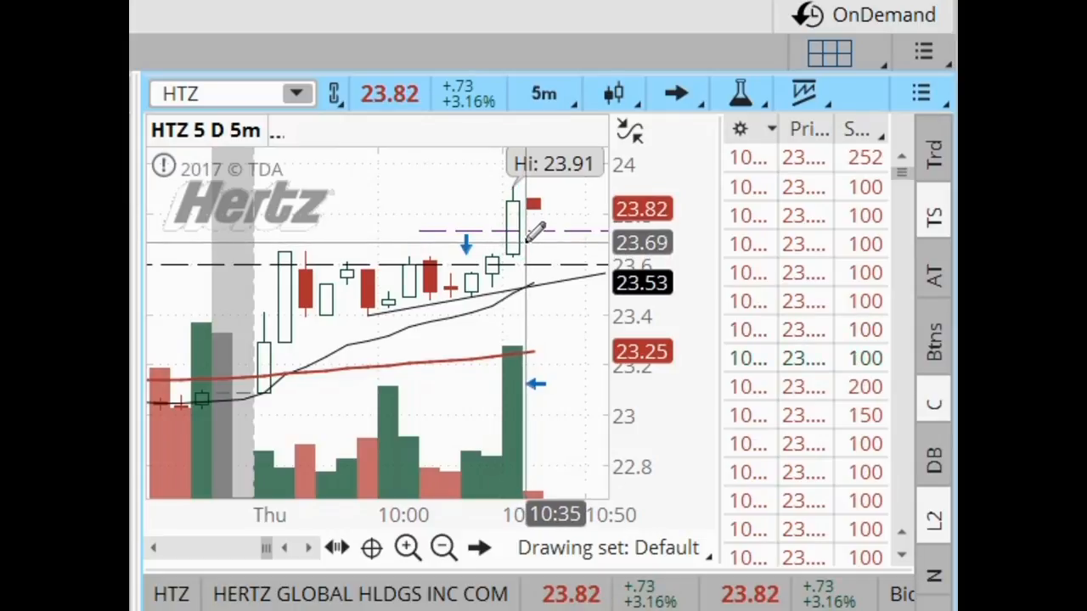
mouse_move(513, 246)
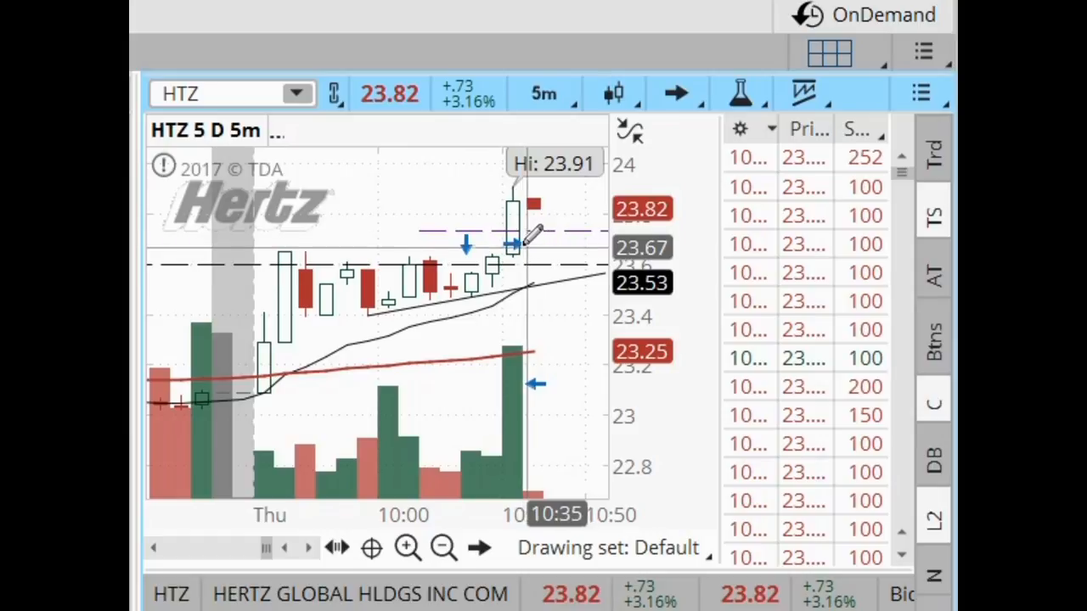
right_click(513, 247)
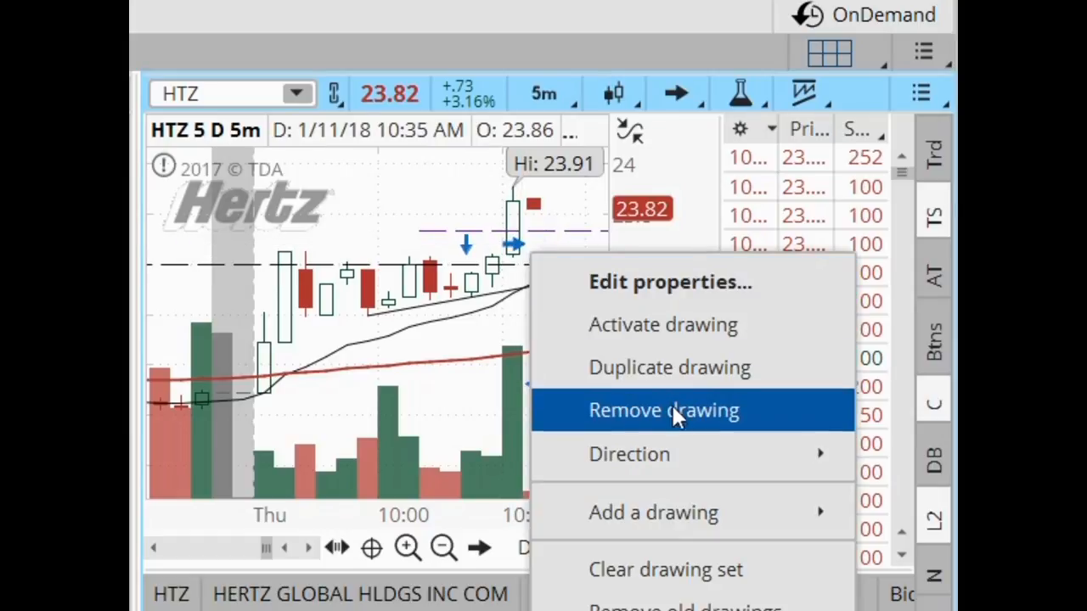
left_click(663, 410)
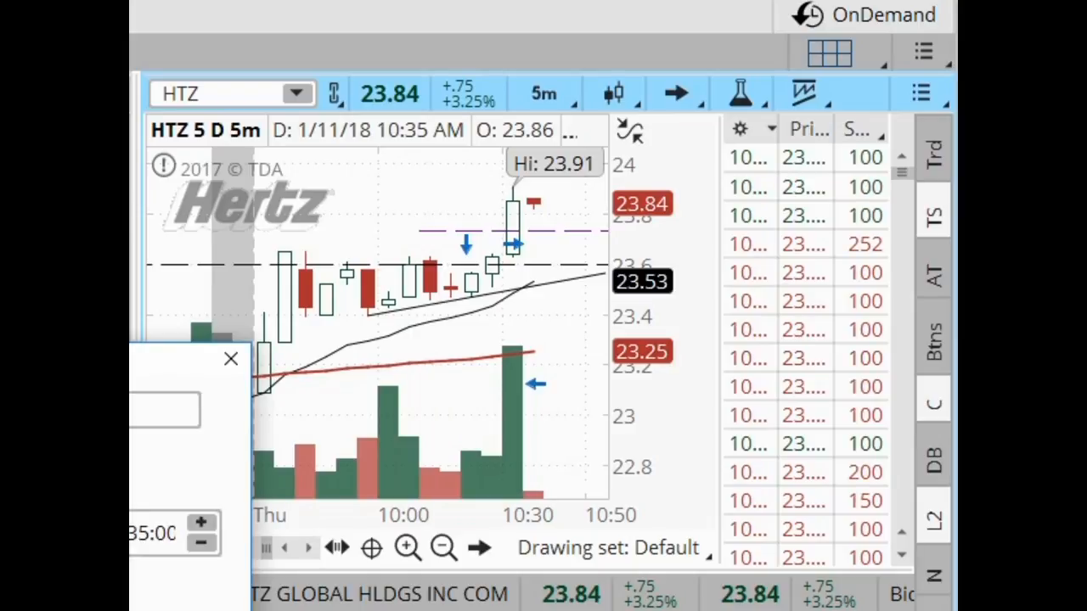
left_click(229, 358)
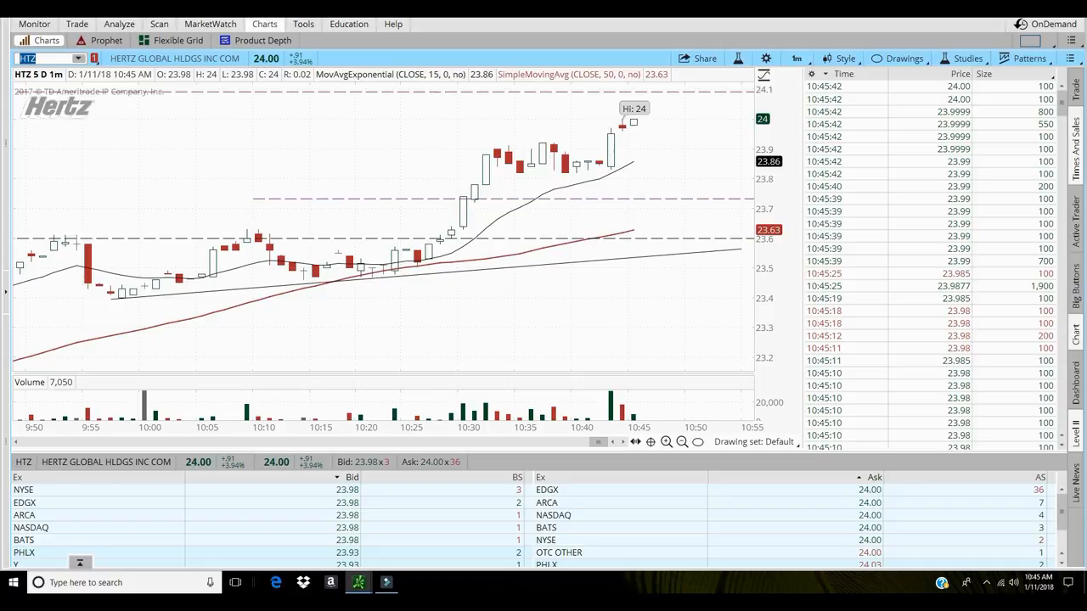
mouse_move(151, 132)
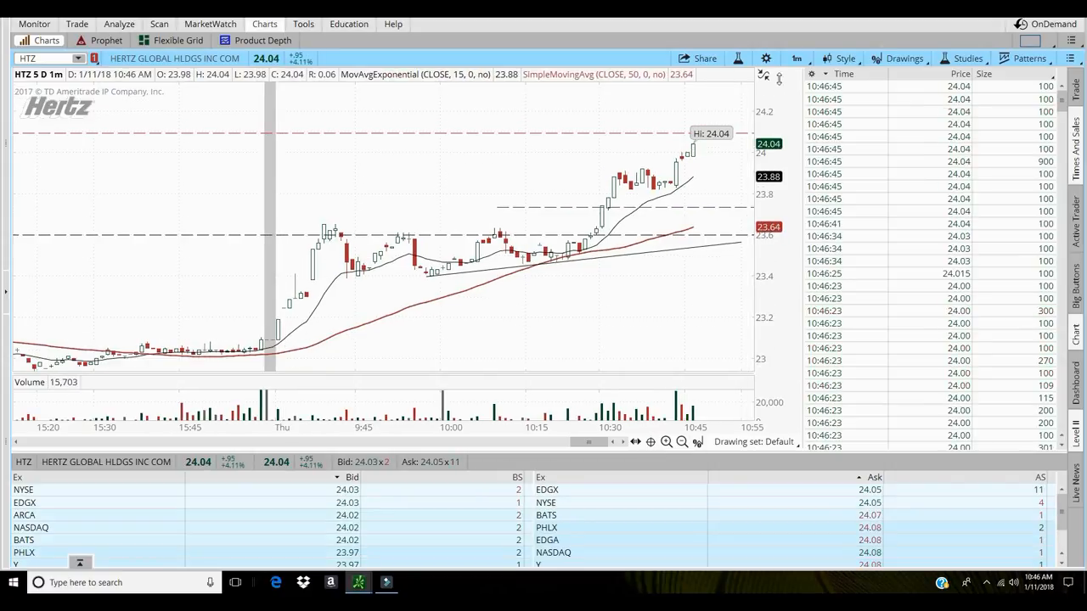
left_click(795, 58)
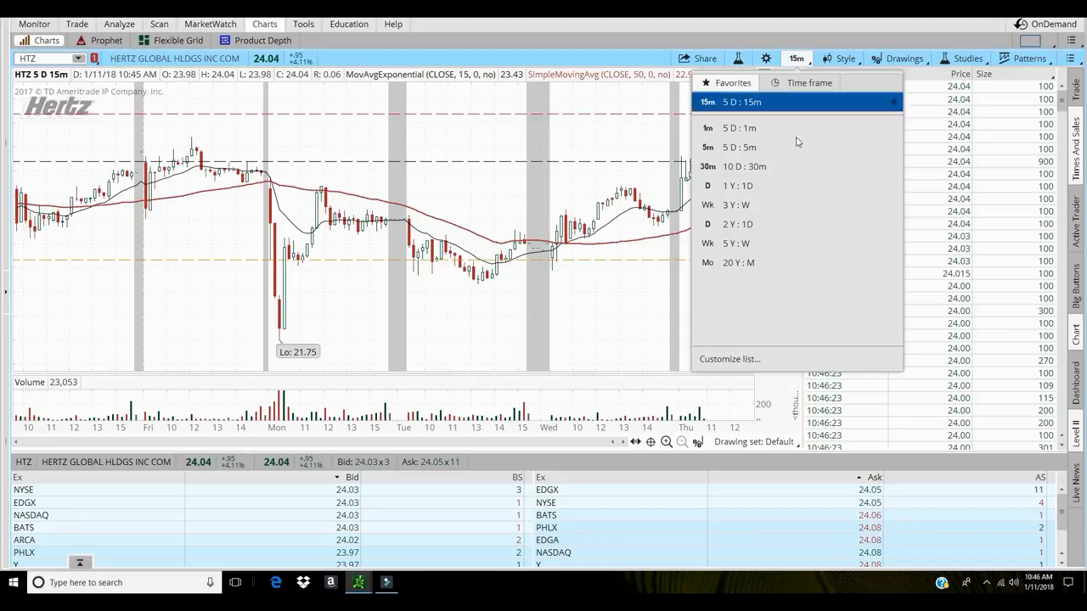
left_click(721, 185)
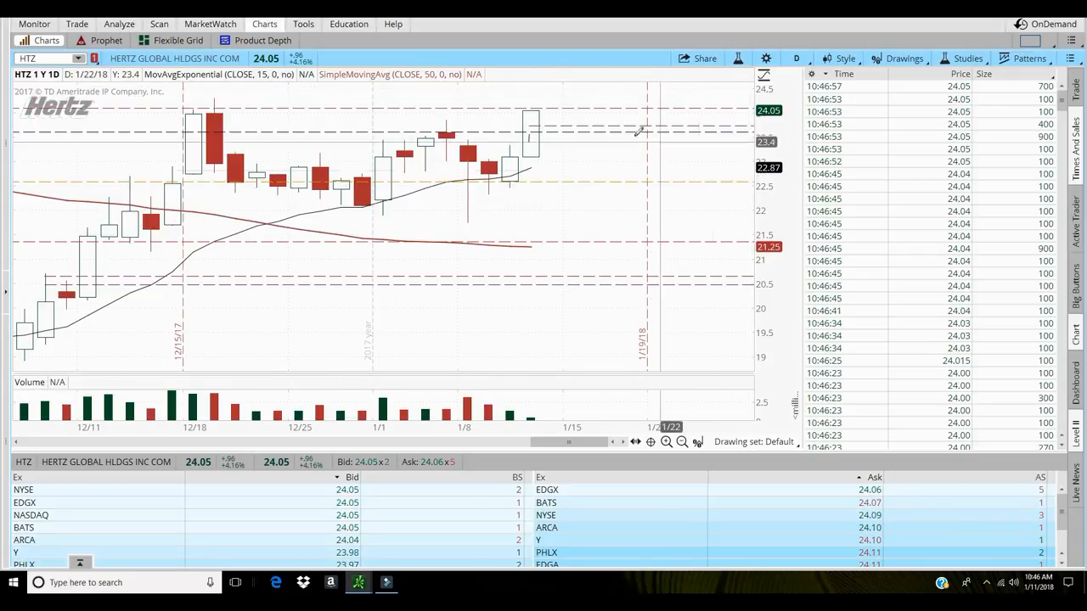
mouse_move(586, 106)
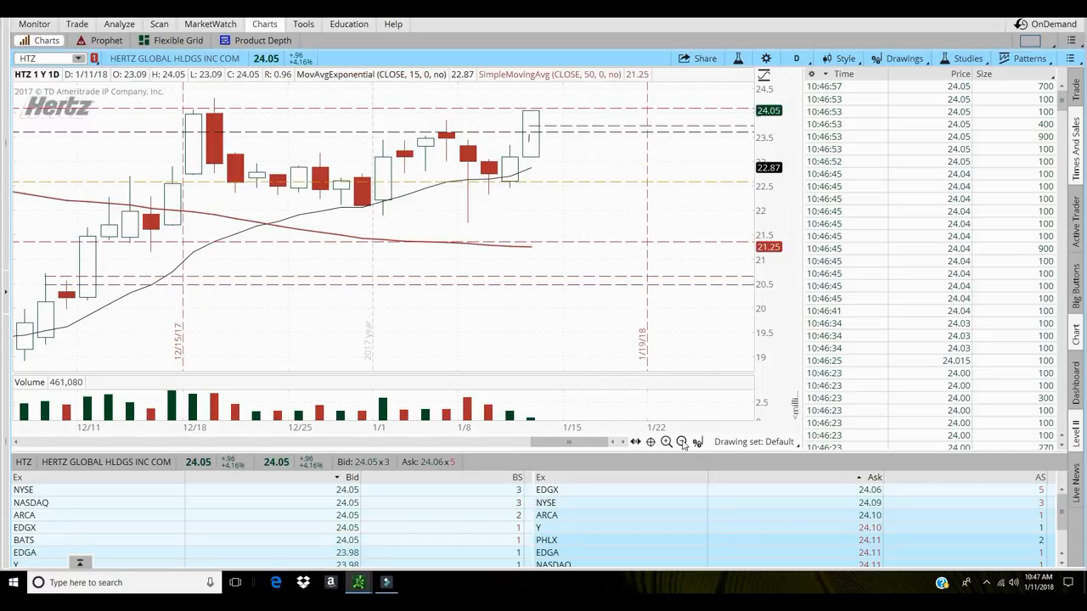
- Raise the HTZ trailing stop price level to 23.93 through its Edit properties dialog
right_click(637, 191)
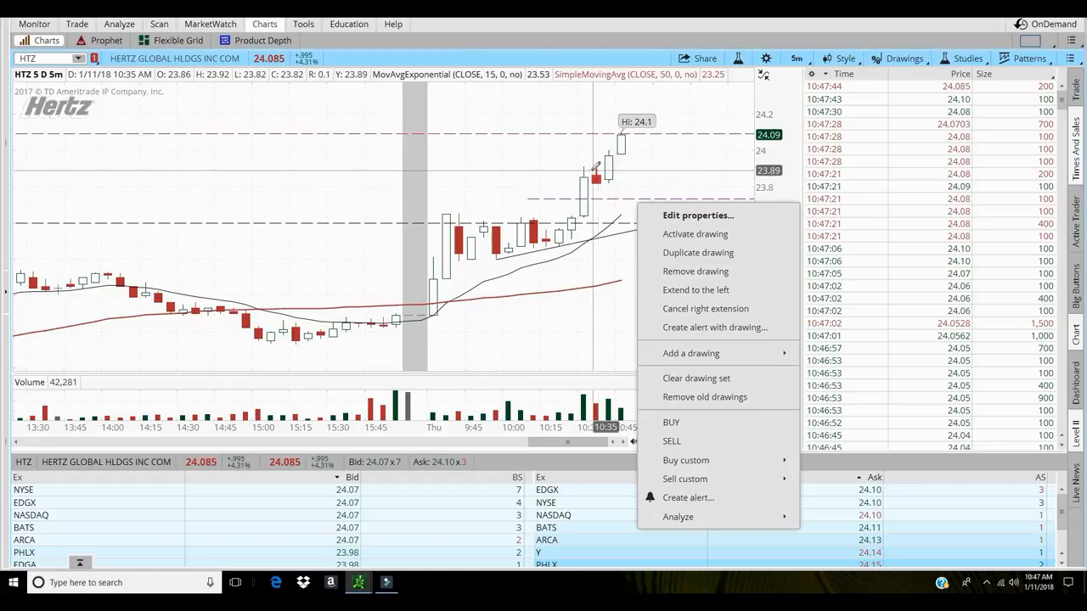
left_click(697, 215)
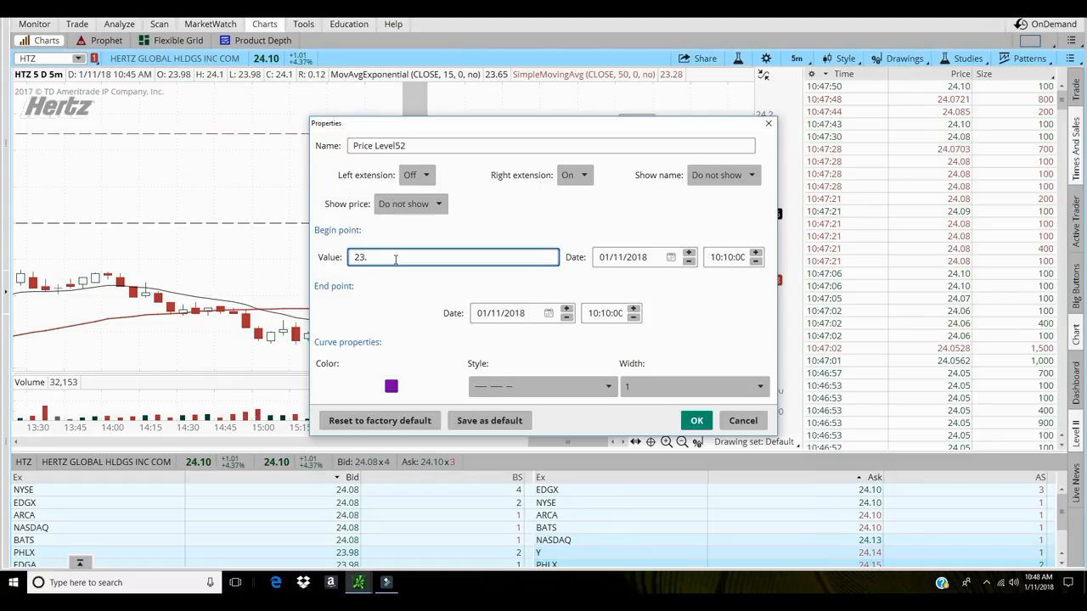
type("9")
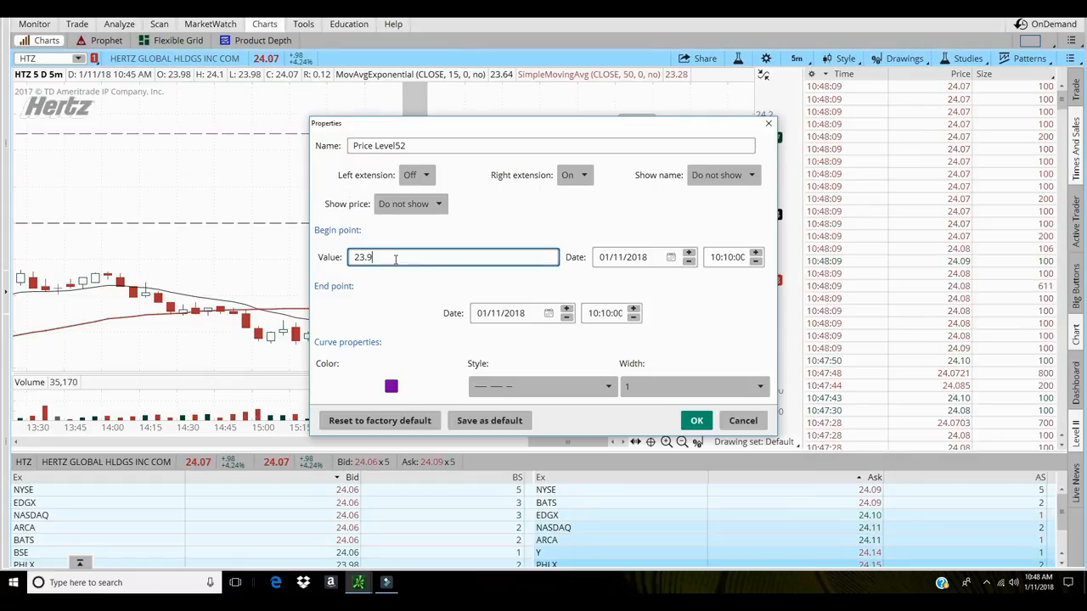
type("3")
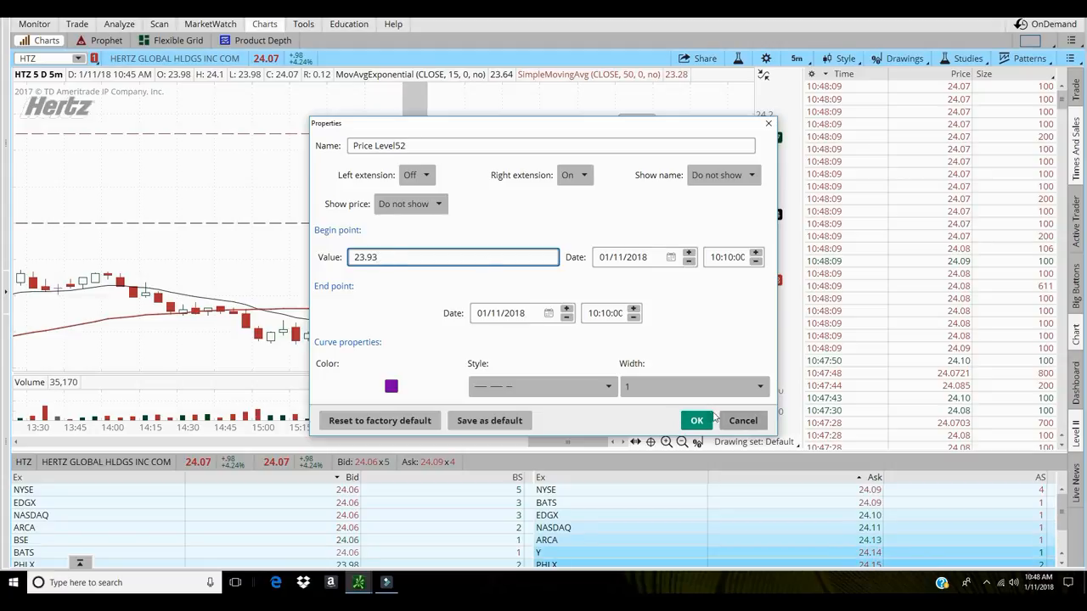
left_click(697, 420)
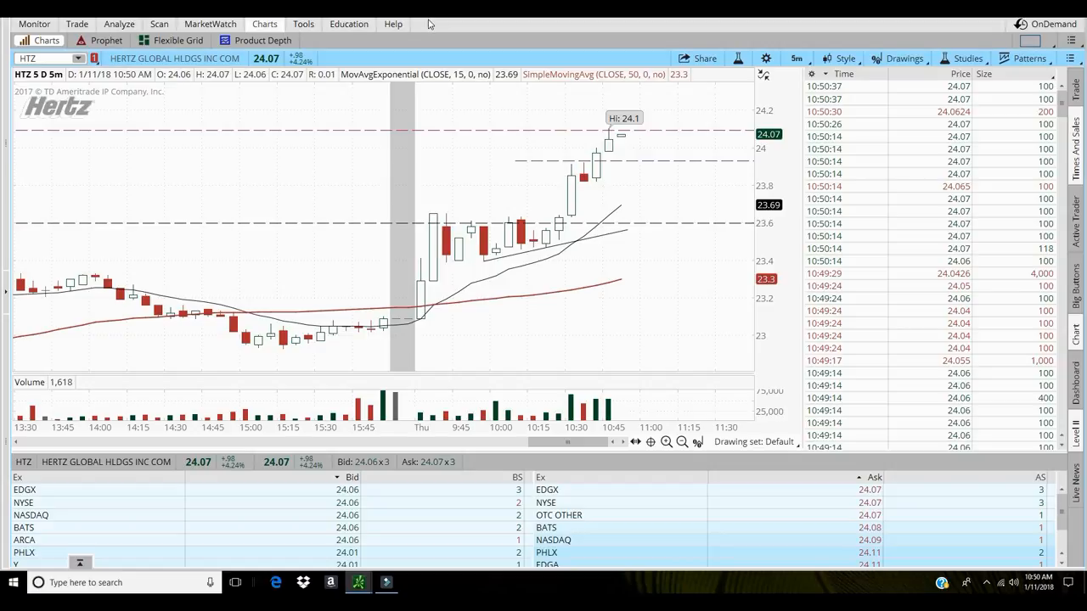
left_click(209, 22)
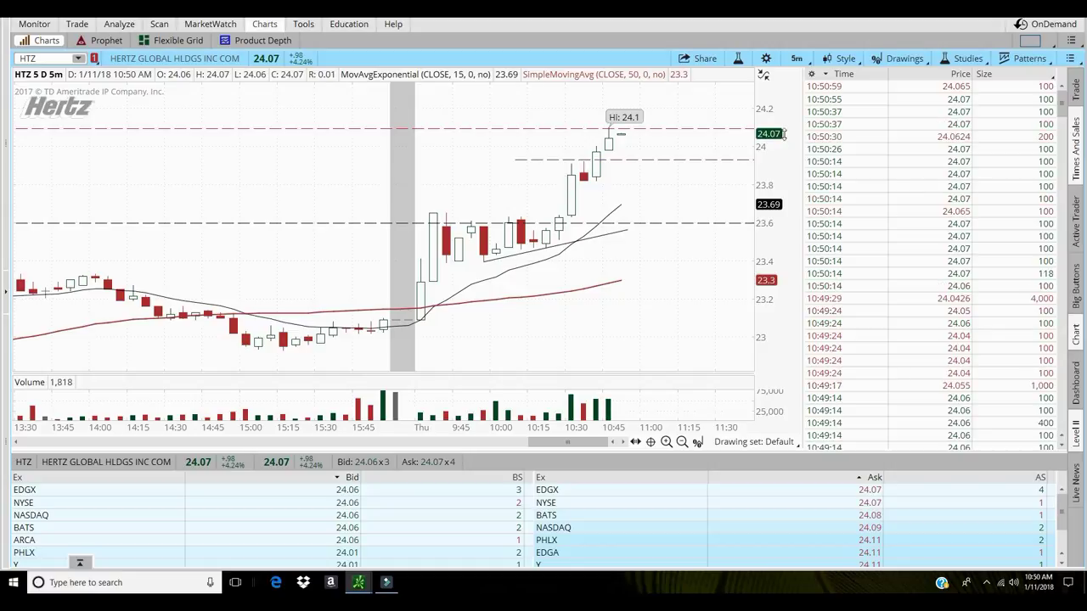
- Switch HTZ to one-minute bars and bring up the purple dashed stop level's menu
left_click(795, 58)
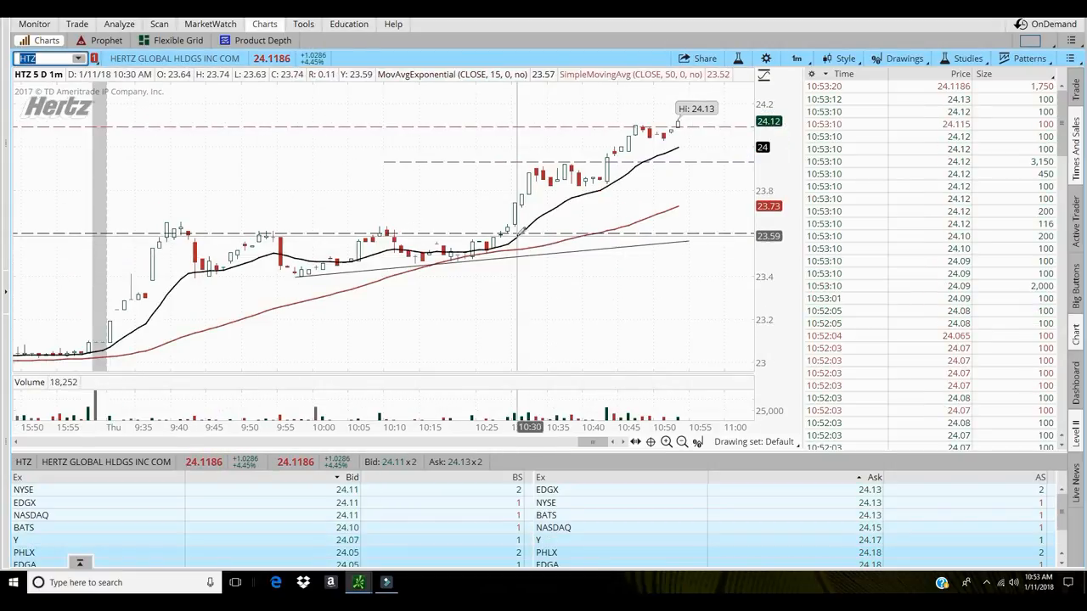
mouse_move(335, 275)
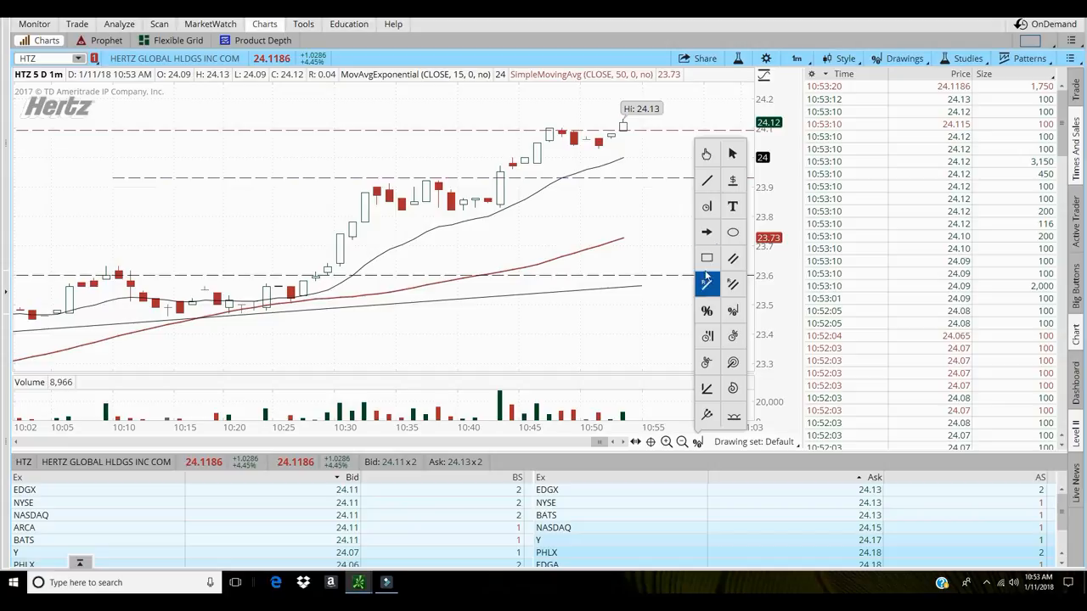
left_click(706, 284)
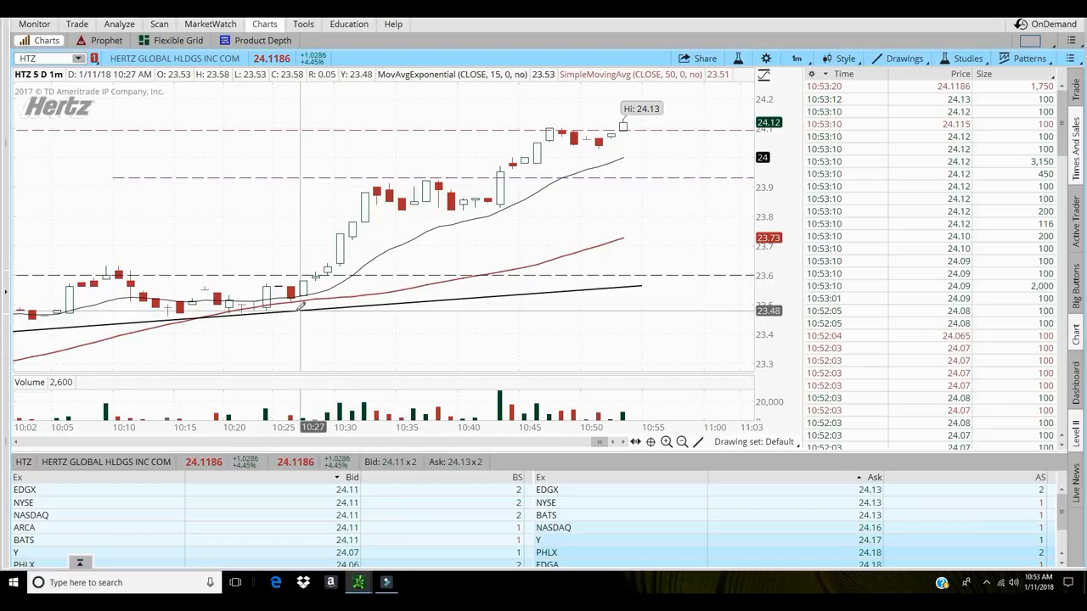
mouse_move(268, 304)
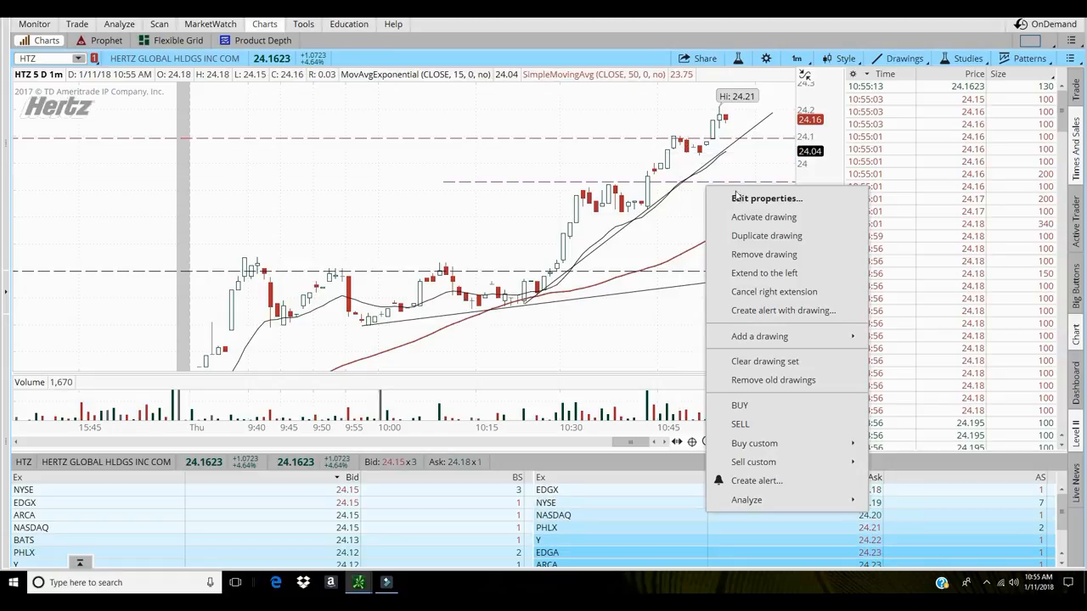
- Raise the purple stop level's price value above 24
left_click(765, 197)
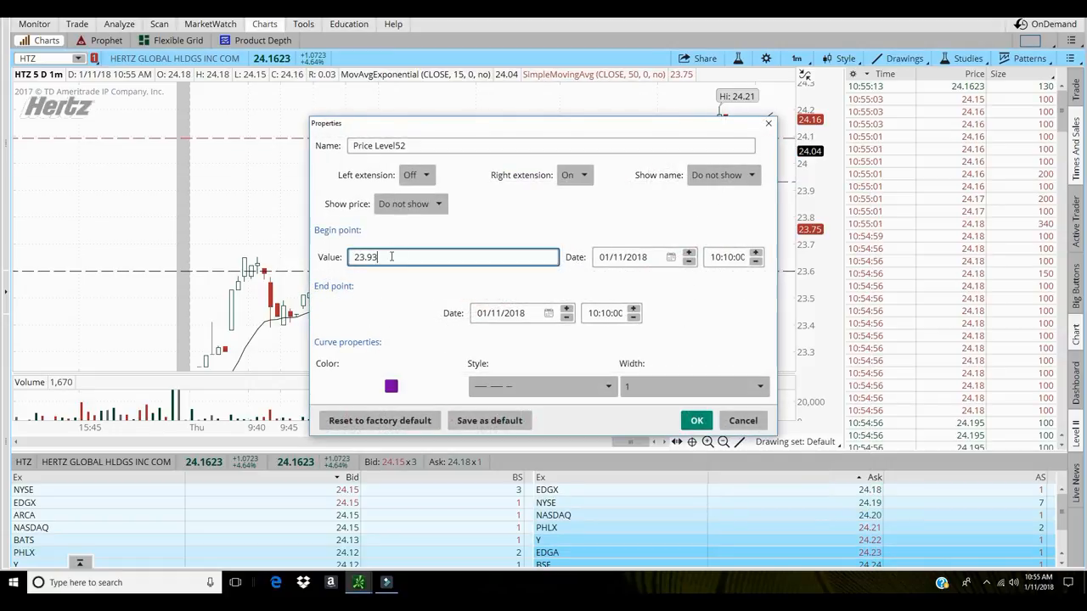
key("Backspace")
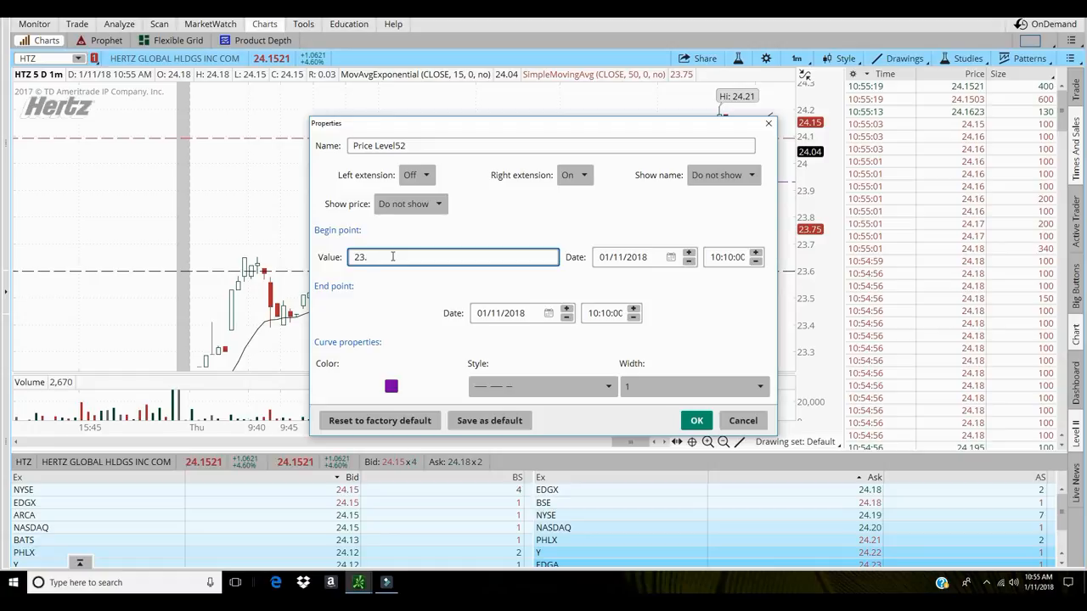
type("04")
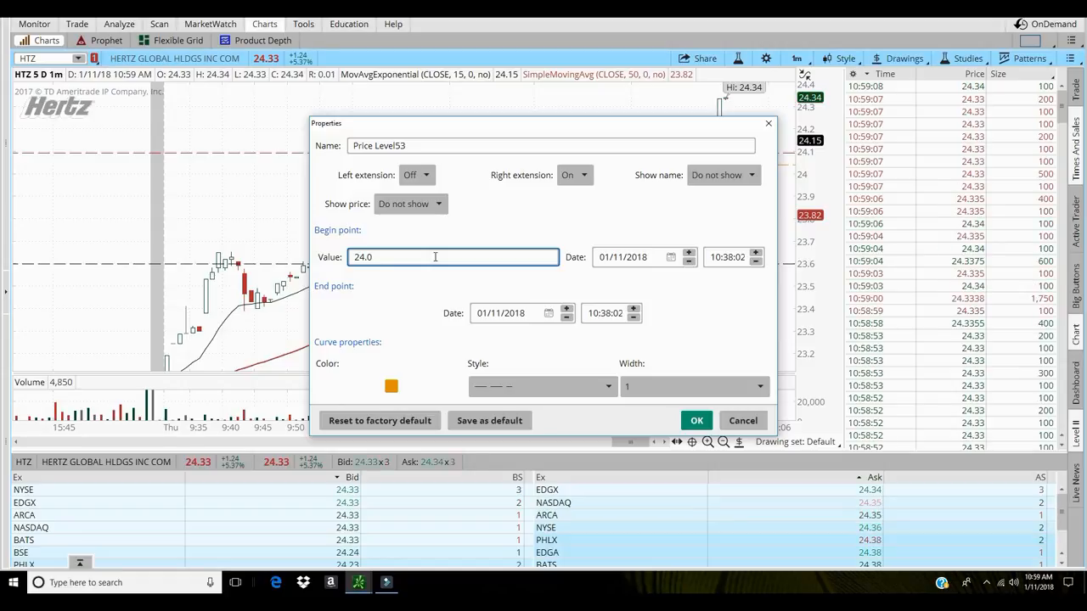
- Set the orange stop level's value to 24.14 and confirm
key("Backspace")
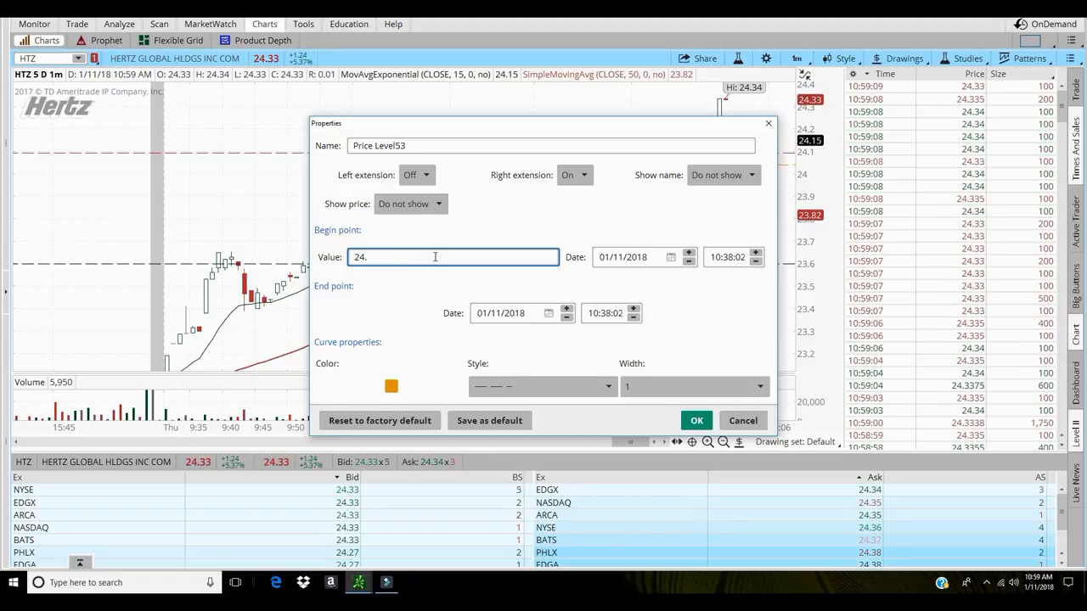
type("14")
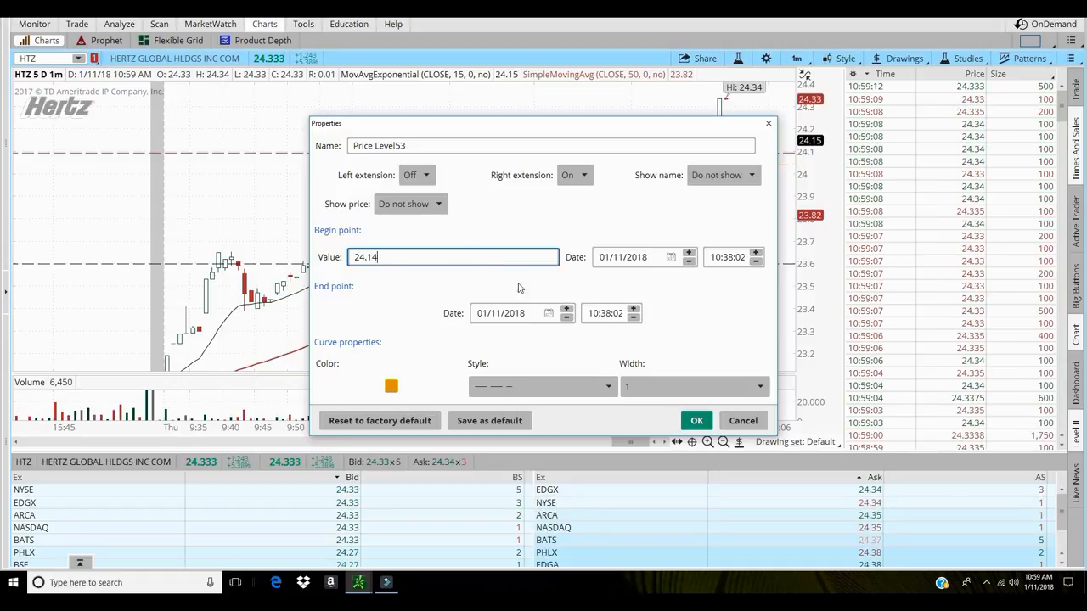
left_click(696, 420)
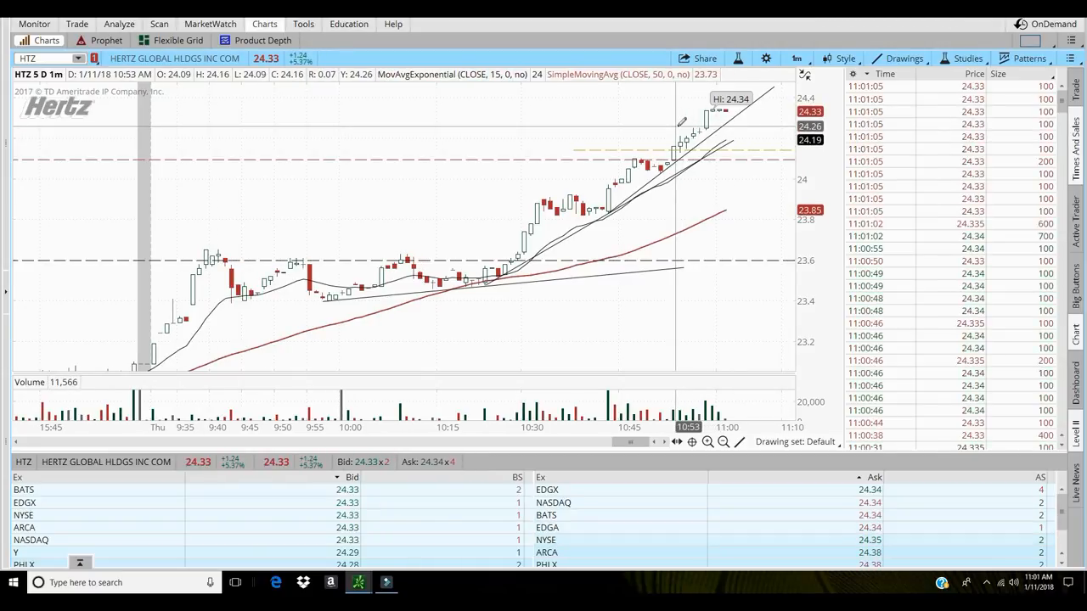
- View HTZ on the 5D:5m timeframe, then reopen the timeframe choices to return to 1m
left_click(795, 57)
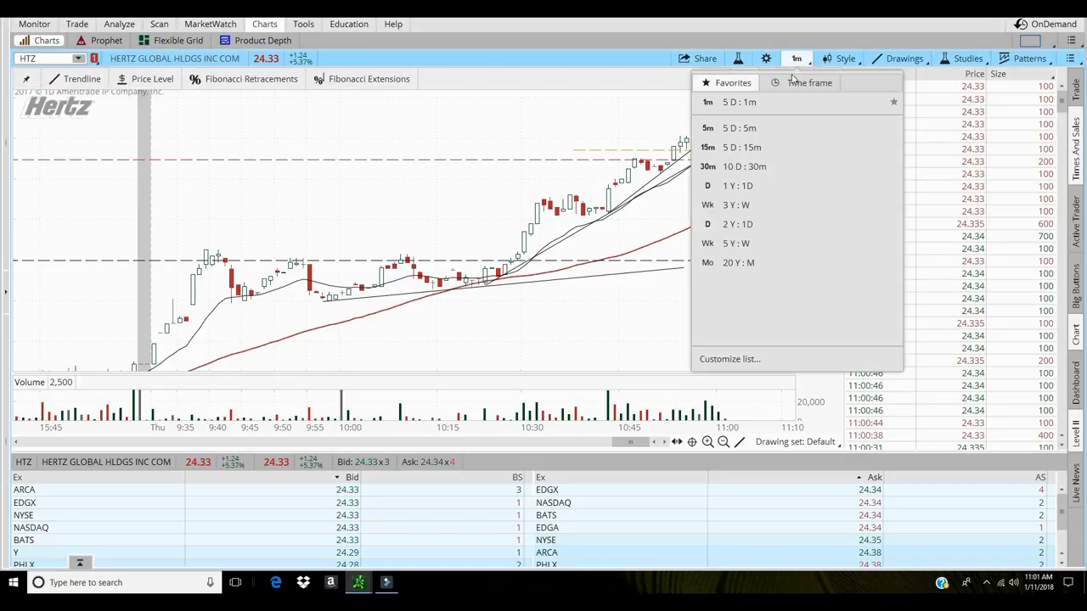
left_click(707, 128)
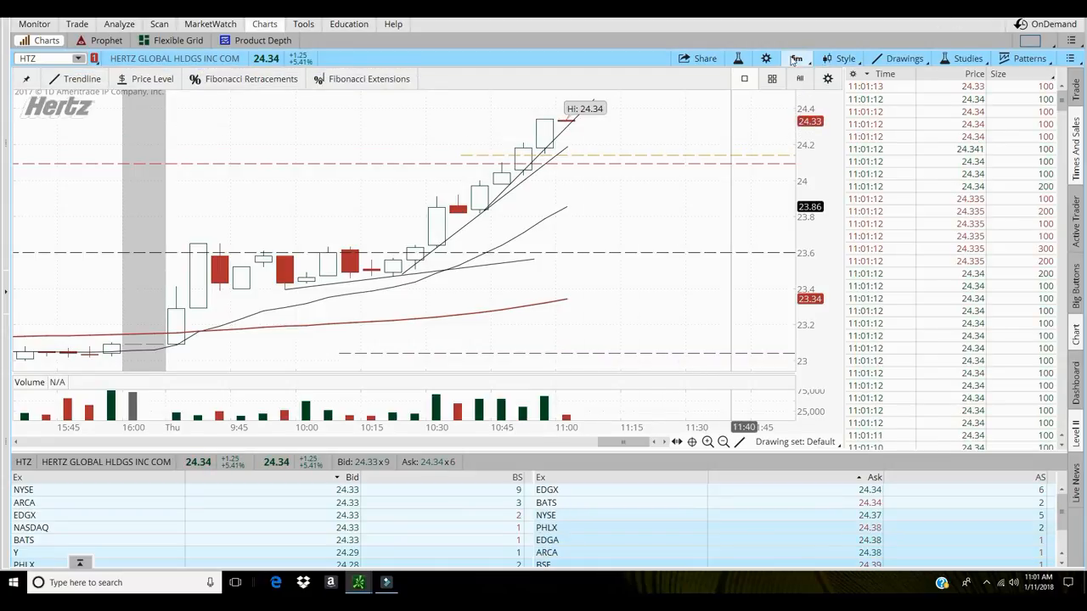
left_click(796, 58)
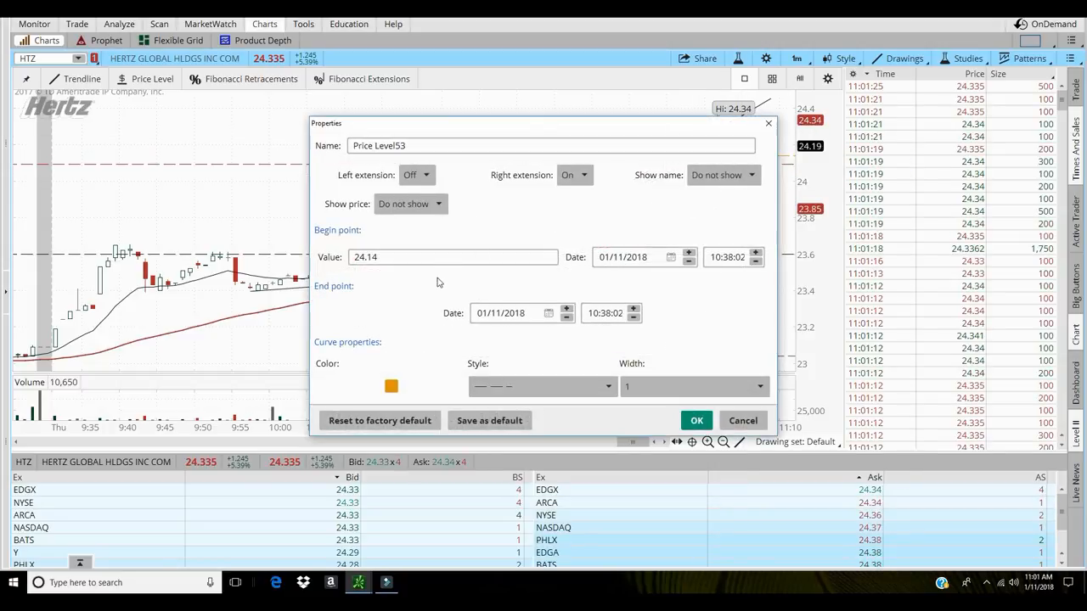
- Change the orange stop level's Value field to 24.23 and confirm
left_click(453, 257)
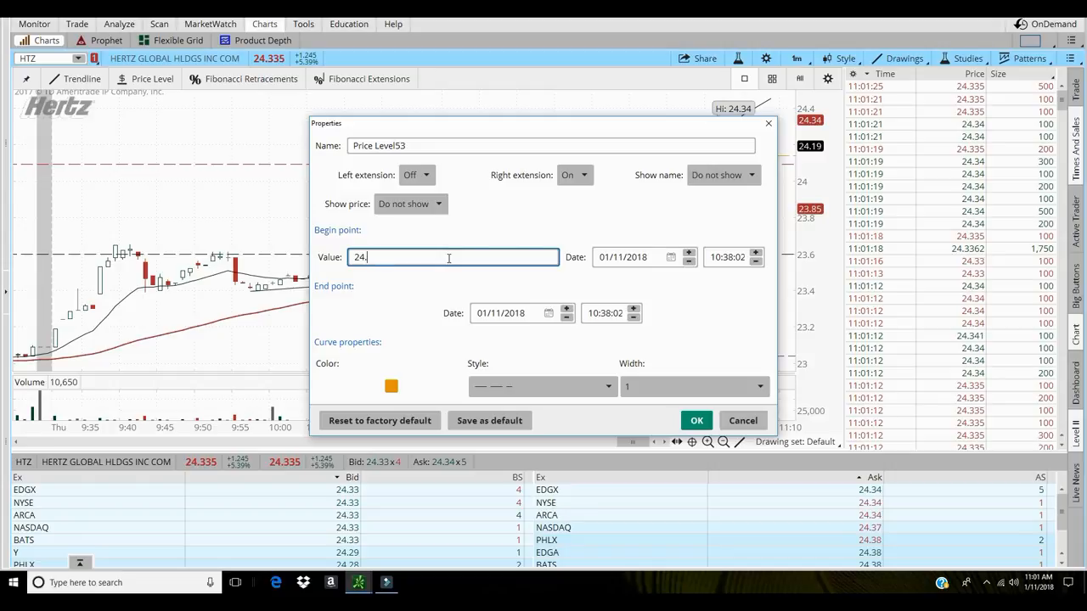
type("2")
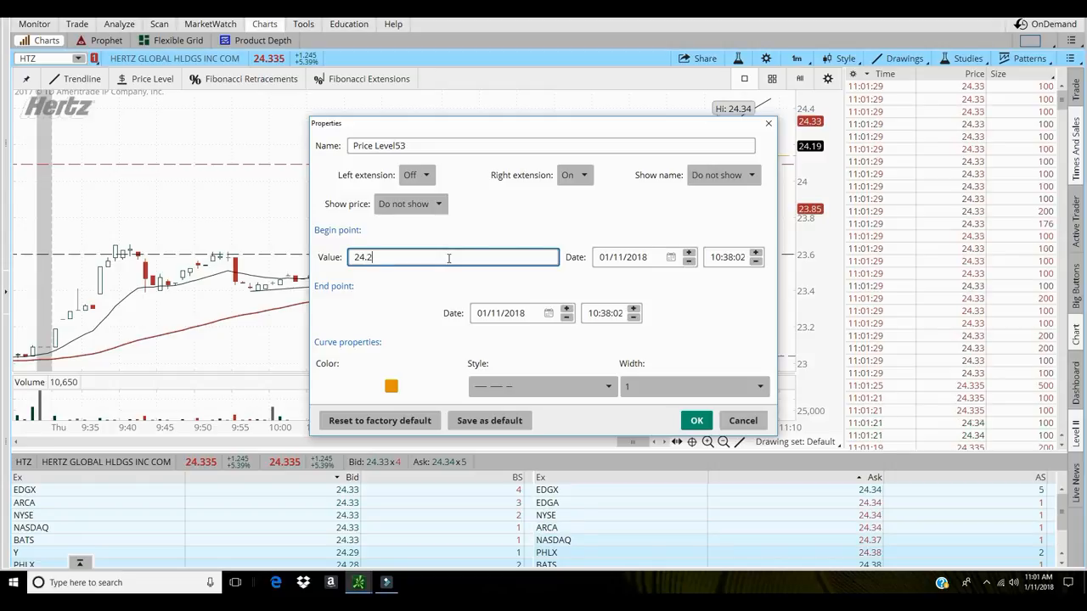
type("3")
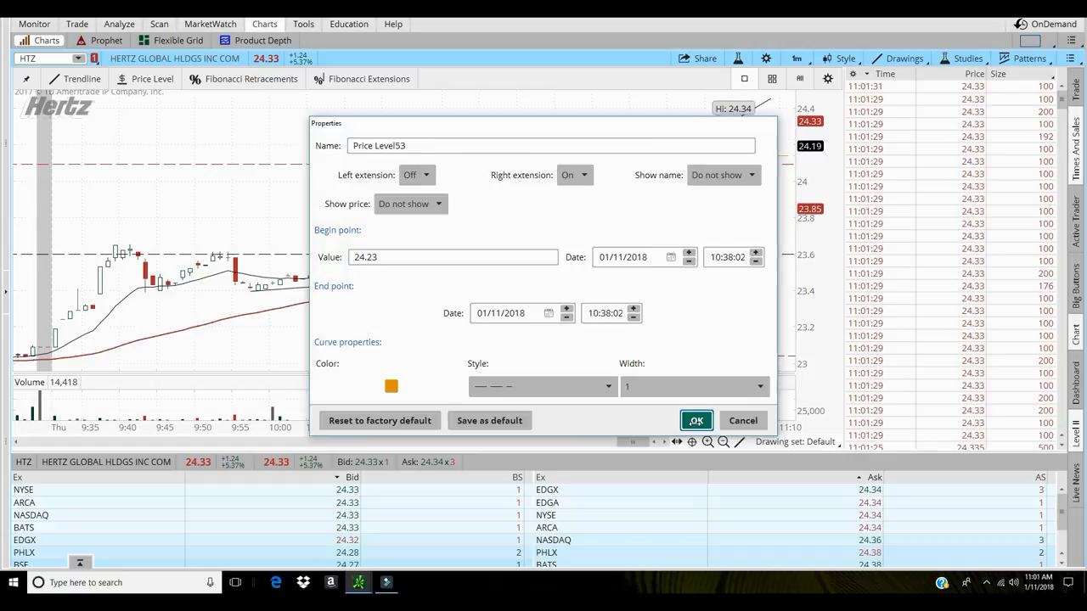
left_click(695, 420)
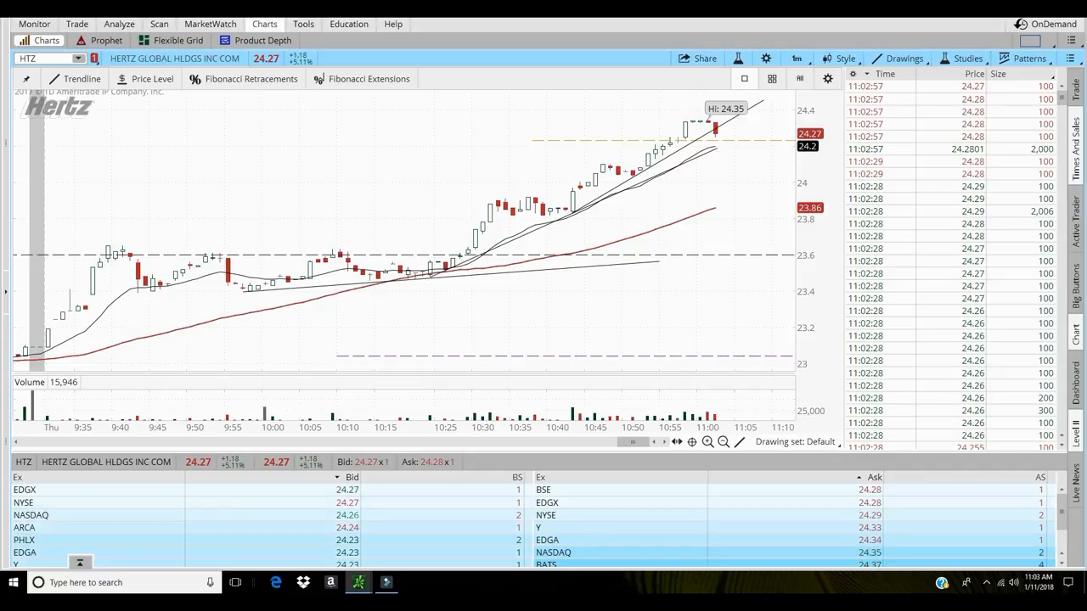
mouse_move(223, 254)
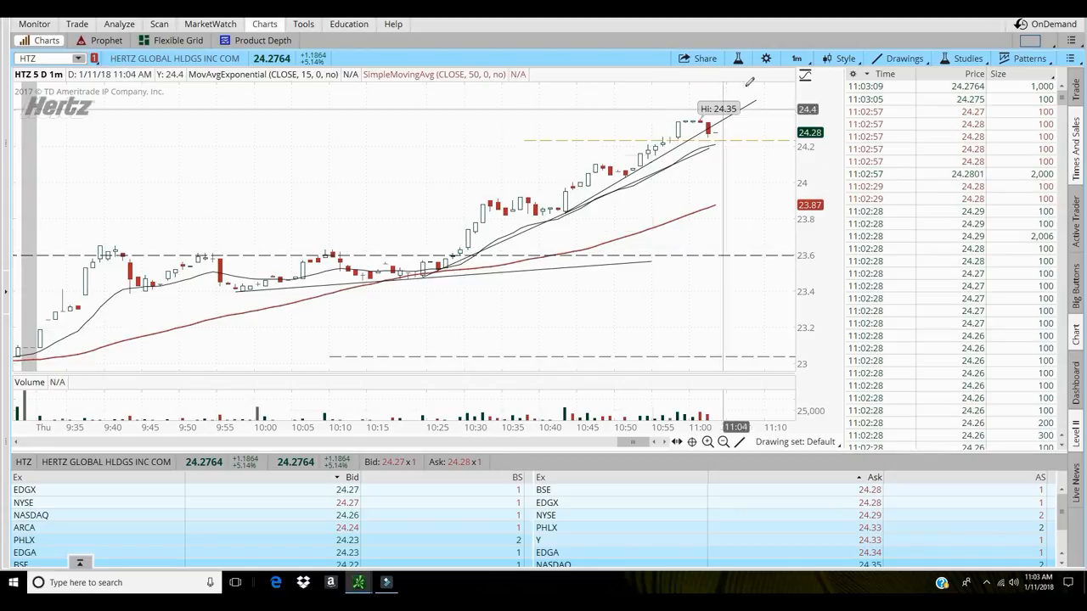
mouse_move(459, 263)
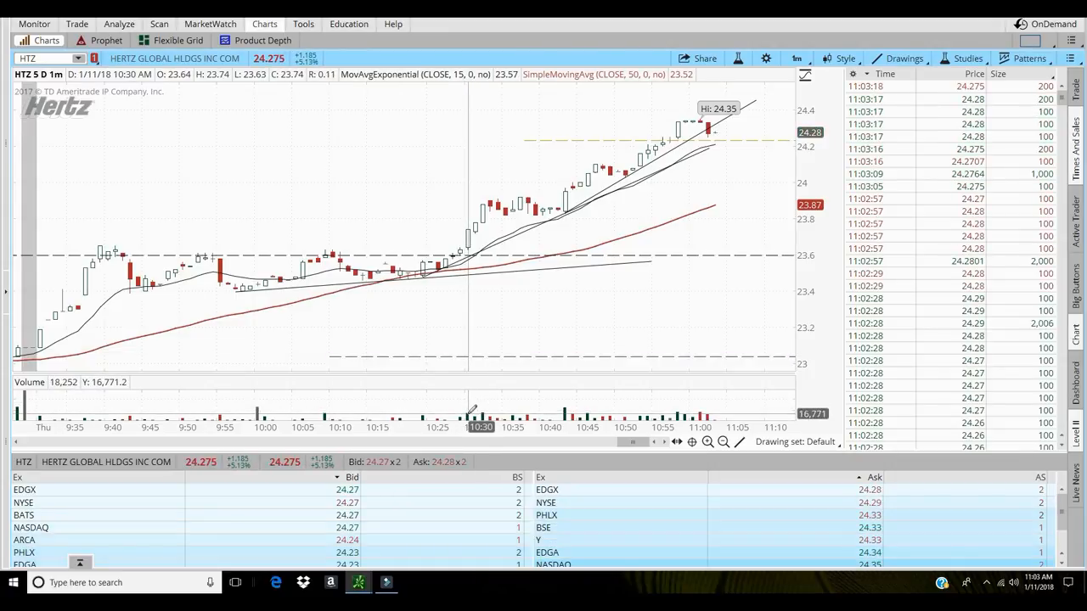
mouse_move(467, 246)
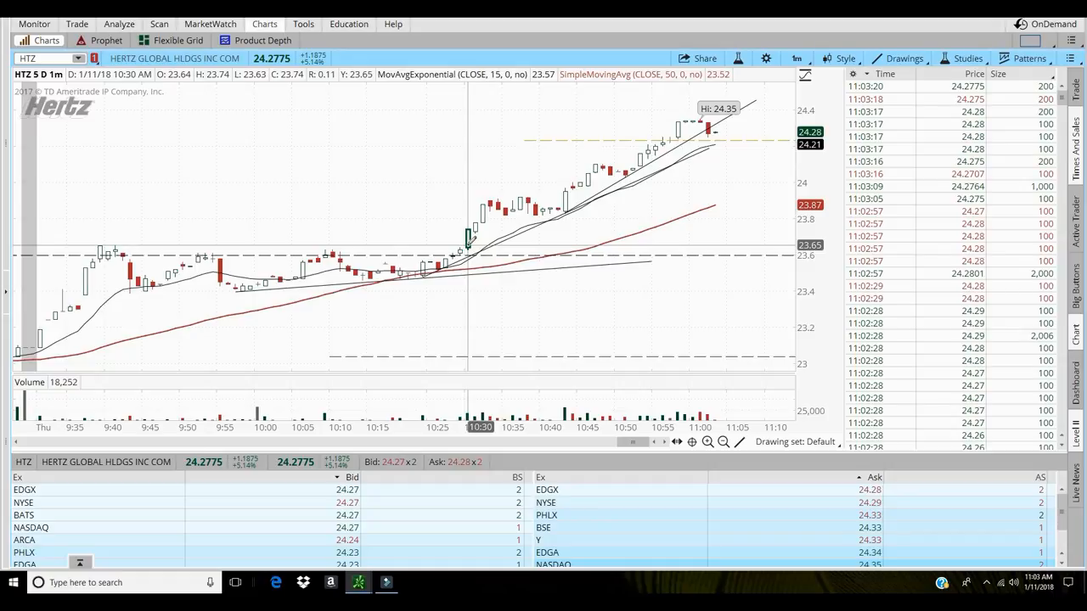
mouse_move(669, 246)
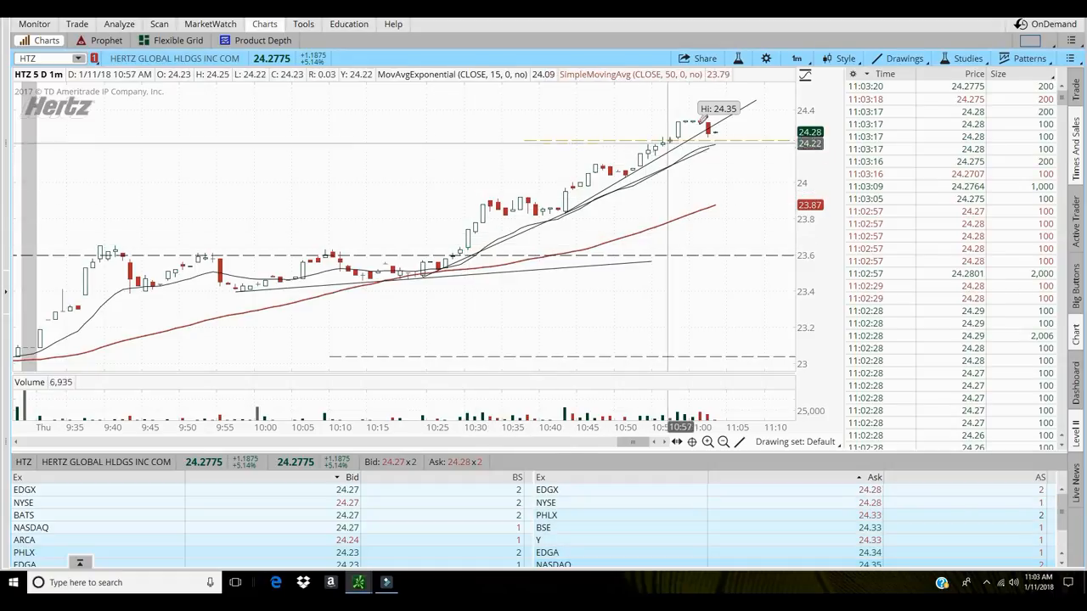